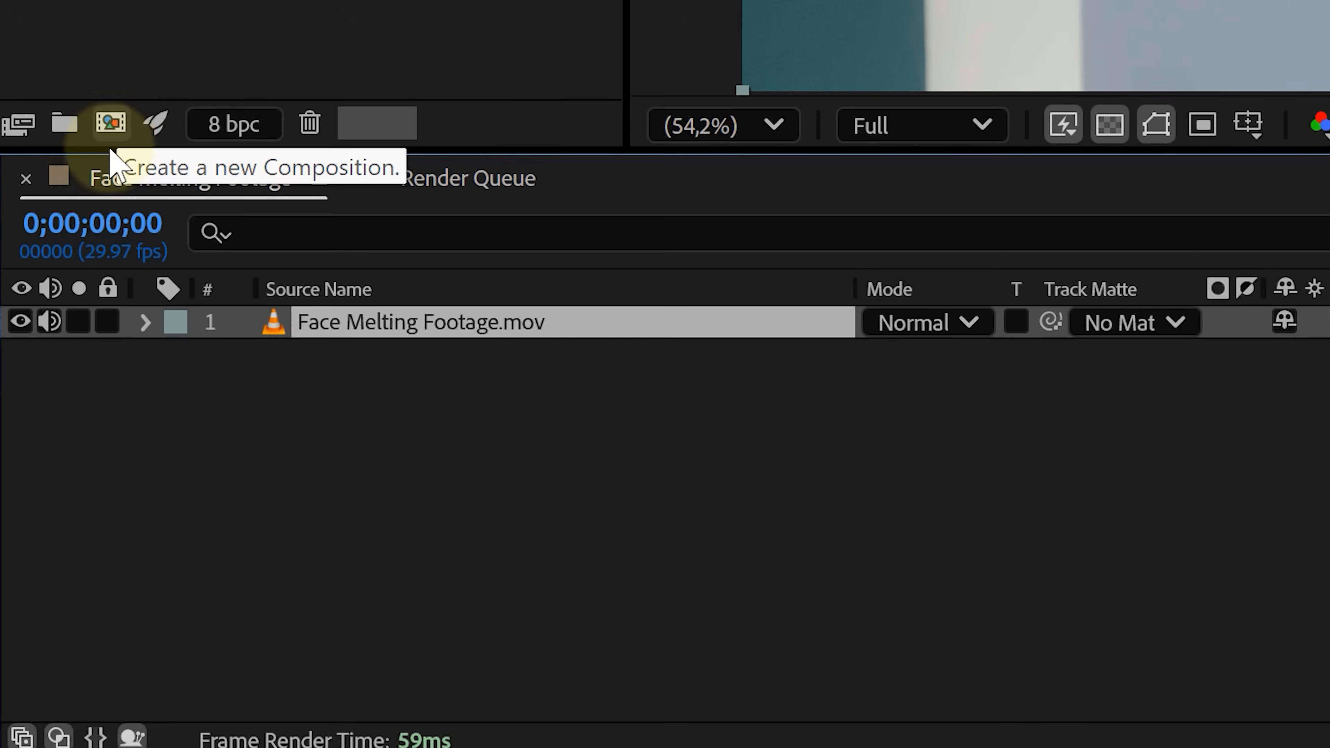
{"action": "mouse_move", "coordinate": [380, 216]}
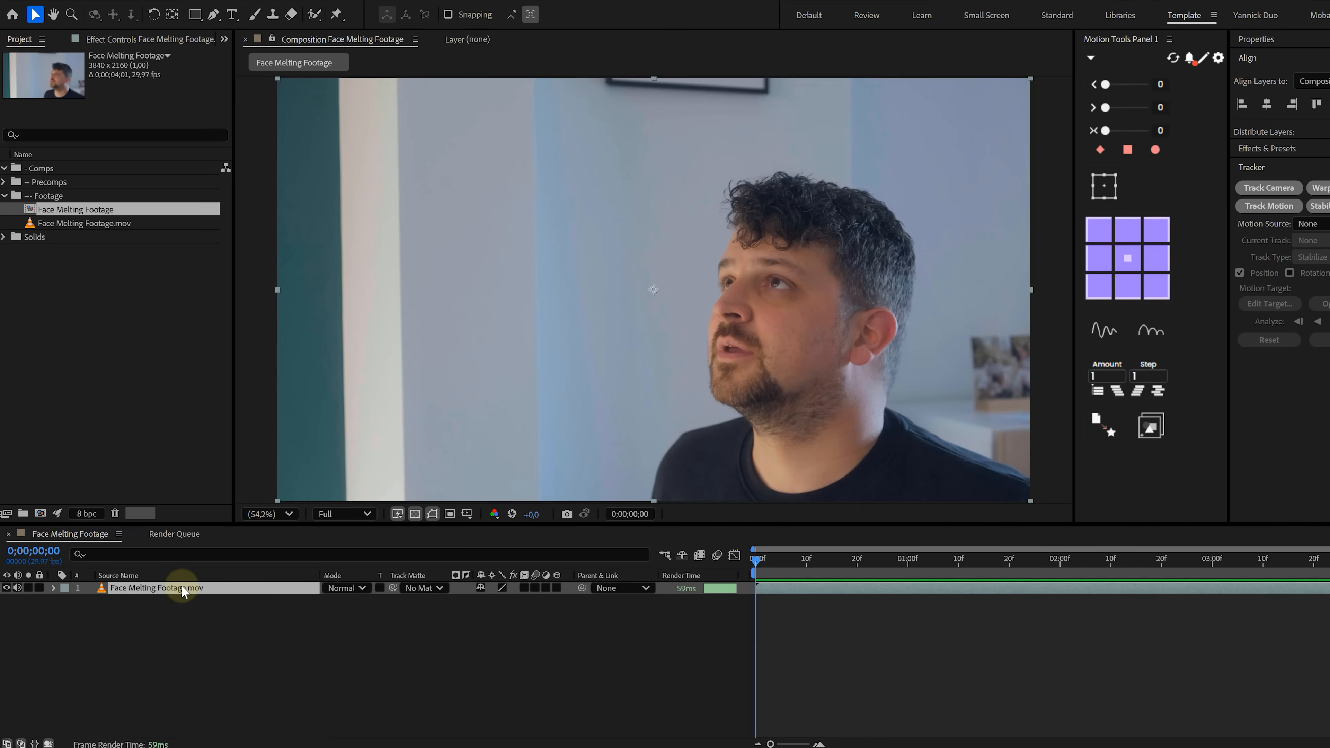
Duplicate the Face Melting Footage.mov layer so the composition holds two copies.
{"action": "key", "text": "ctrl+d"}
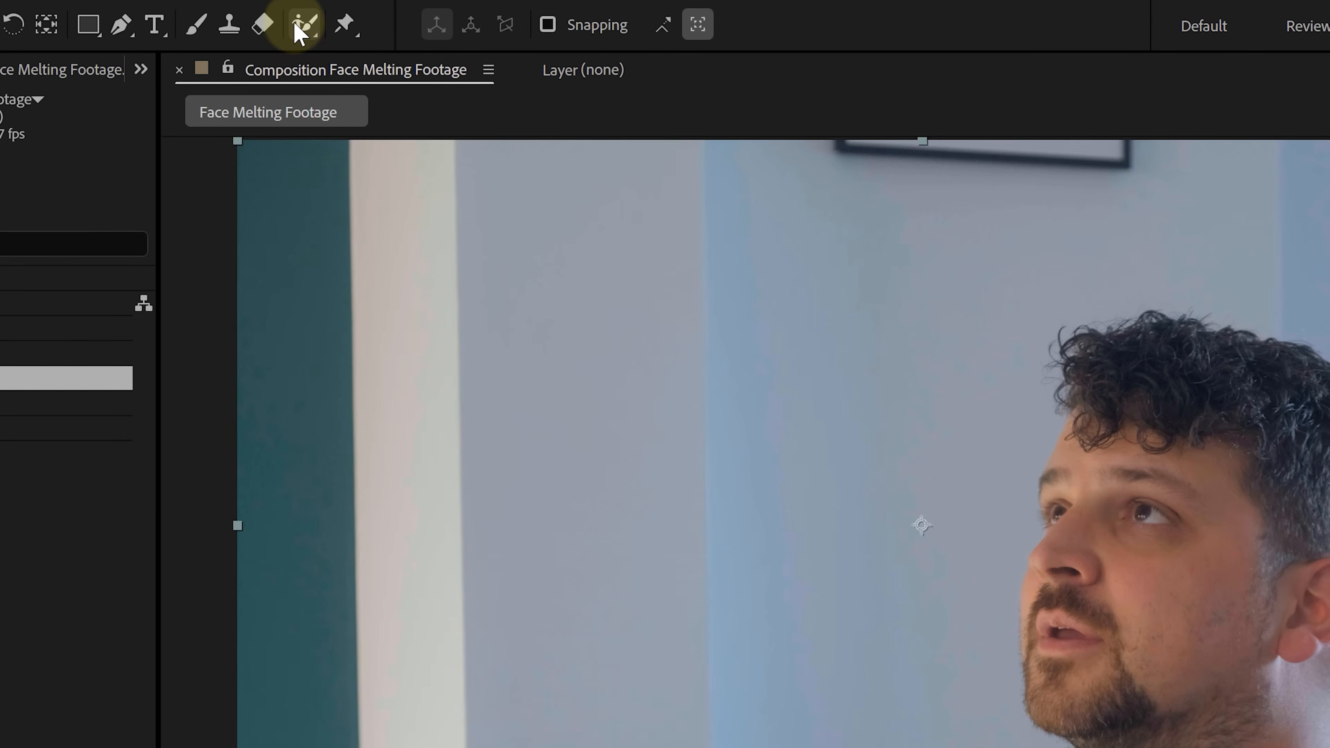
{"action": "mouse_move", "coordinate": [304, 25]}
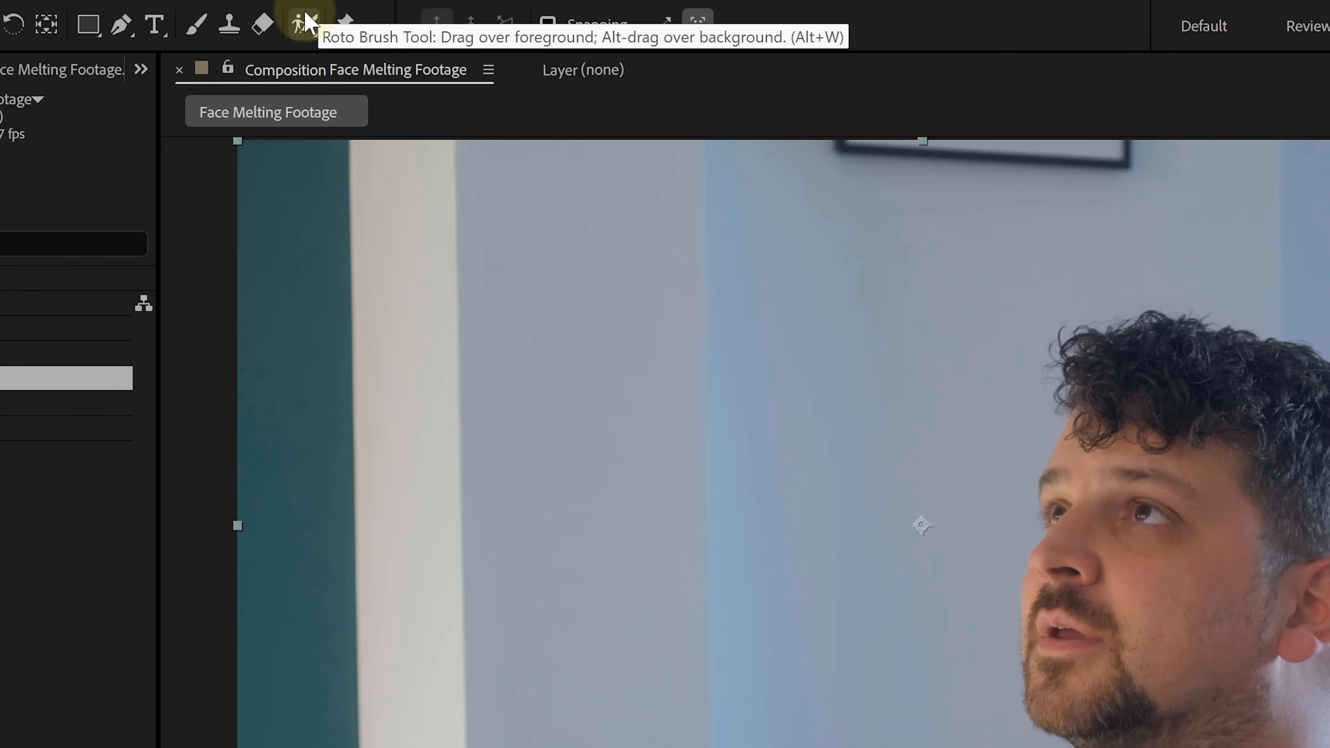
Rotoscope the man's face out of the top footage layer with the Roto Brush.
{"action": "left_click", "coordinate": [303, 25]}
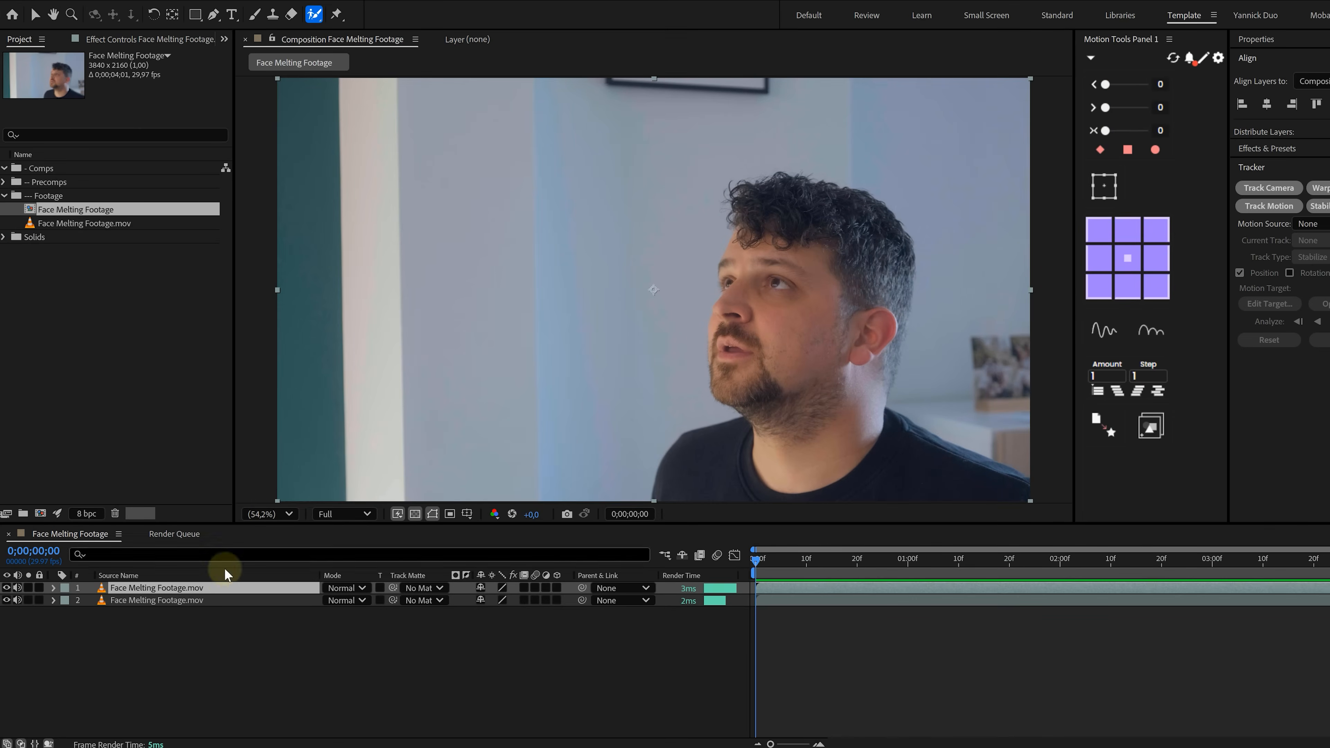
{"action": "double_click", "coordinate": [158, 588]}
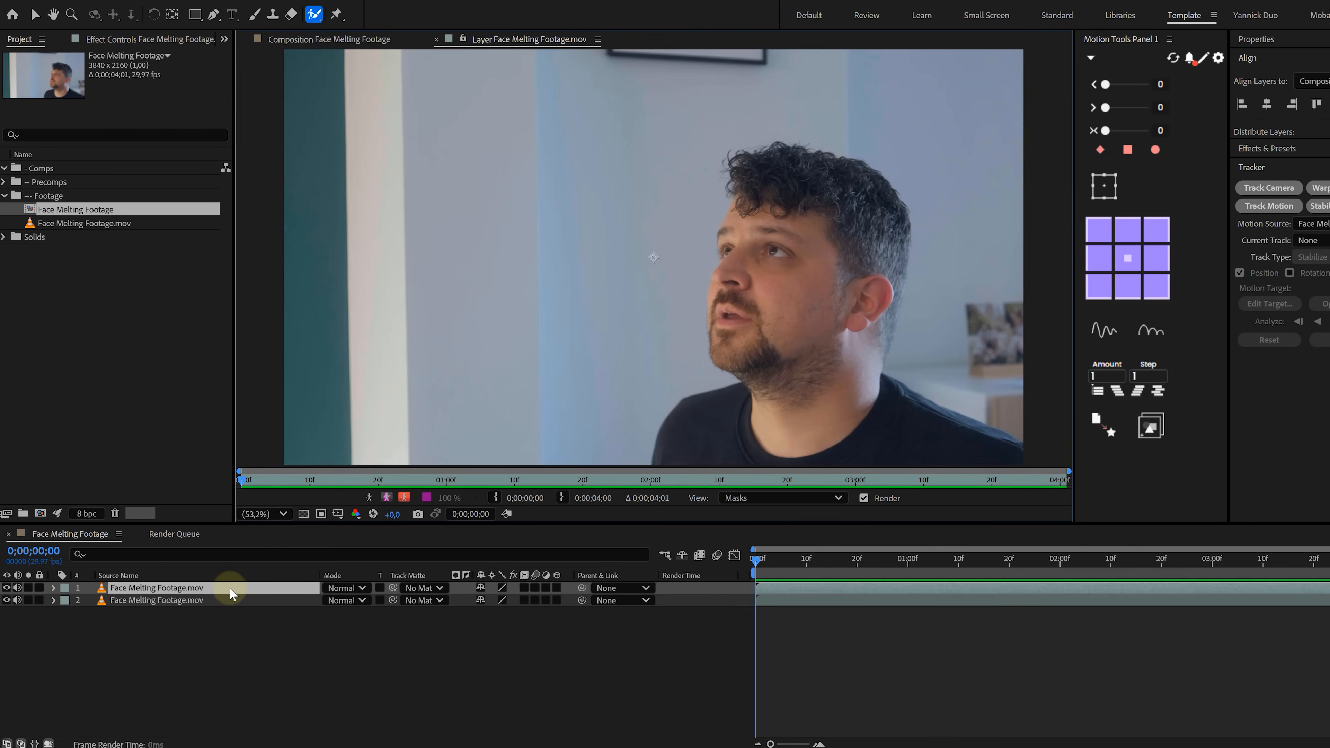
{"action": "left_click_drag", "start_coordinate": [816, 193], "coordinate": [740, 356]}
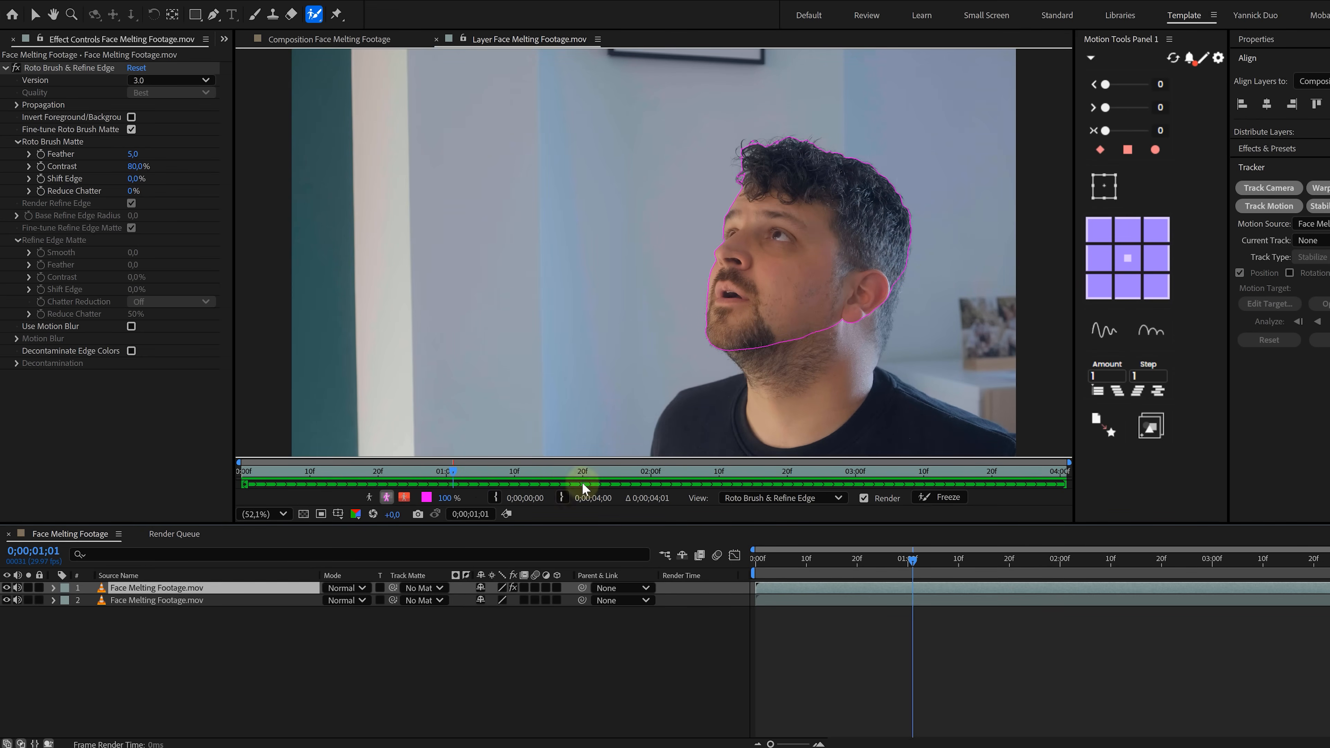
{"action": "left_click", "coordinate": [946, 497]}
{"action": "type", "text": "Roto Face"}
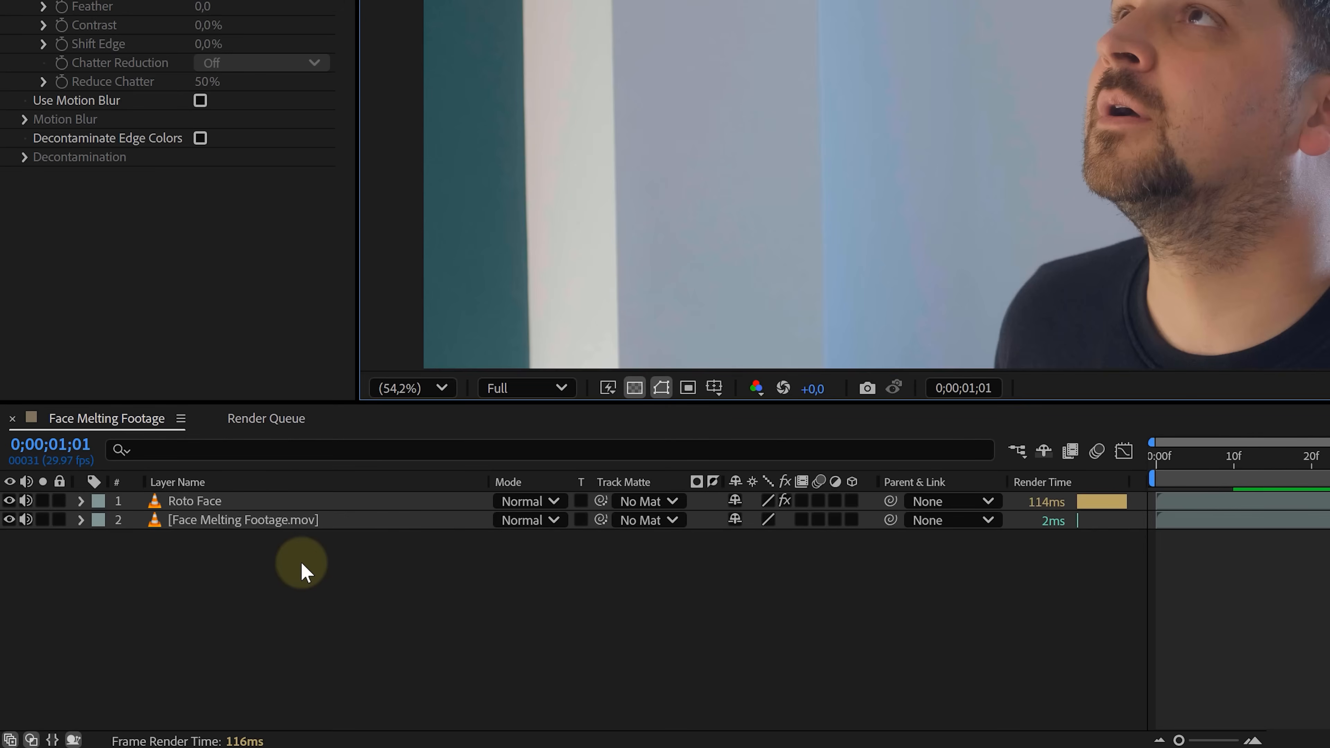
Pre-compose the Roto Face layer, moving all attributes into the new composition.
{"action": "left_click", "coordinate": [195, 500]}
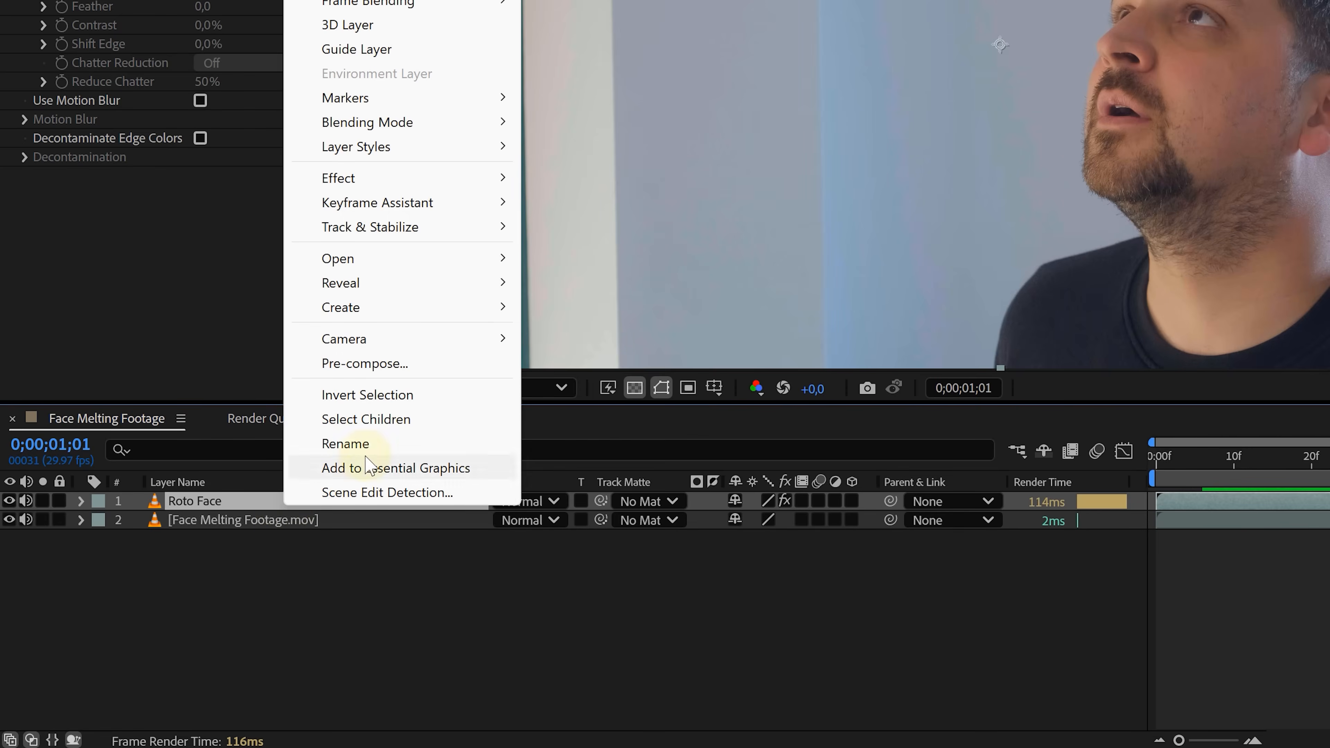
{"action": "left_click", "coordinate": [364, 363]}
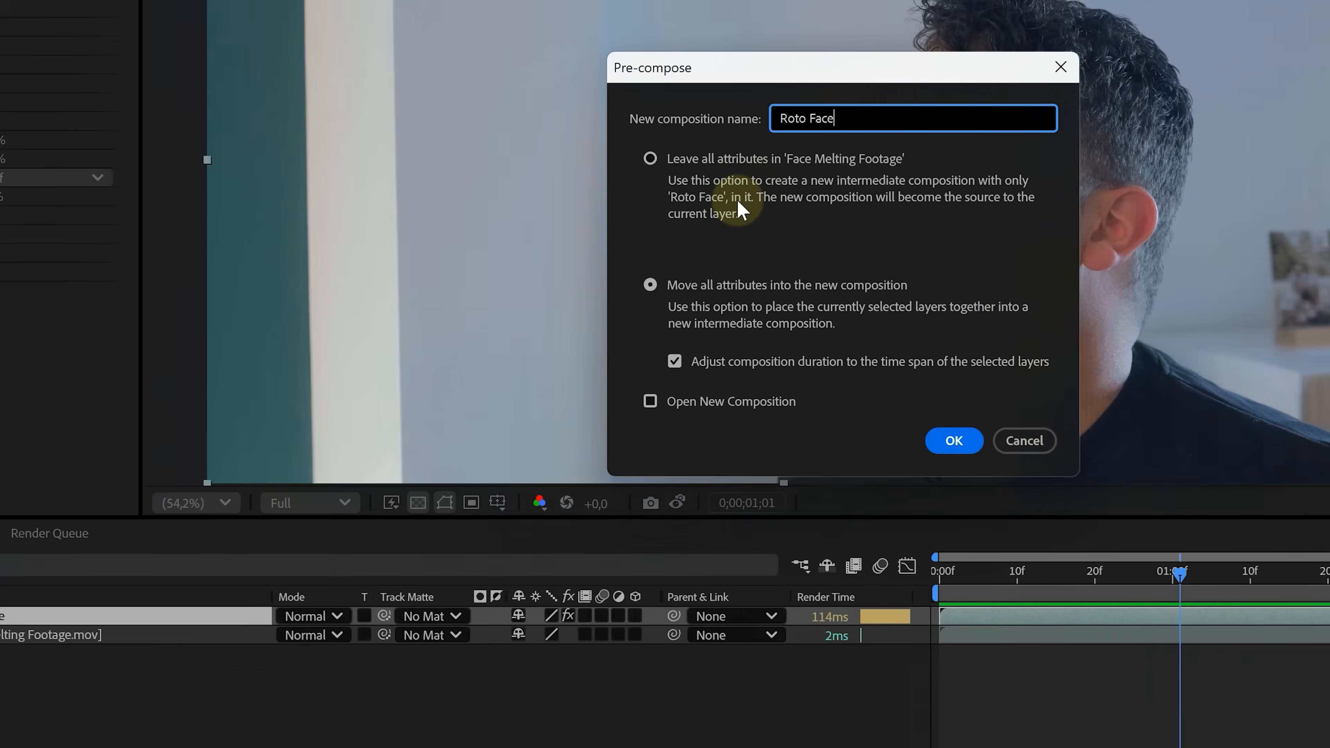
{"action": "left_click", "coordinate": [952, 440]}
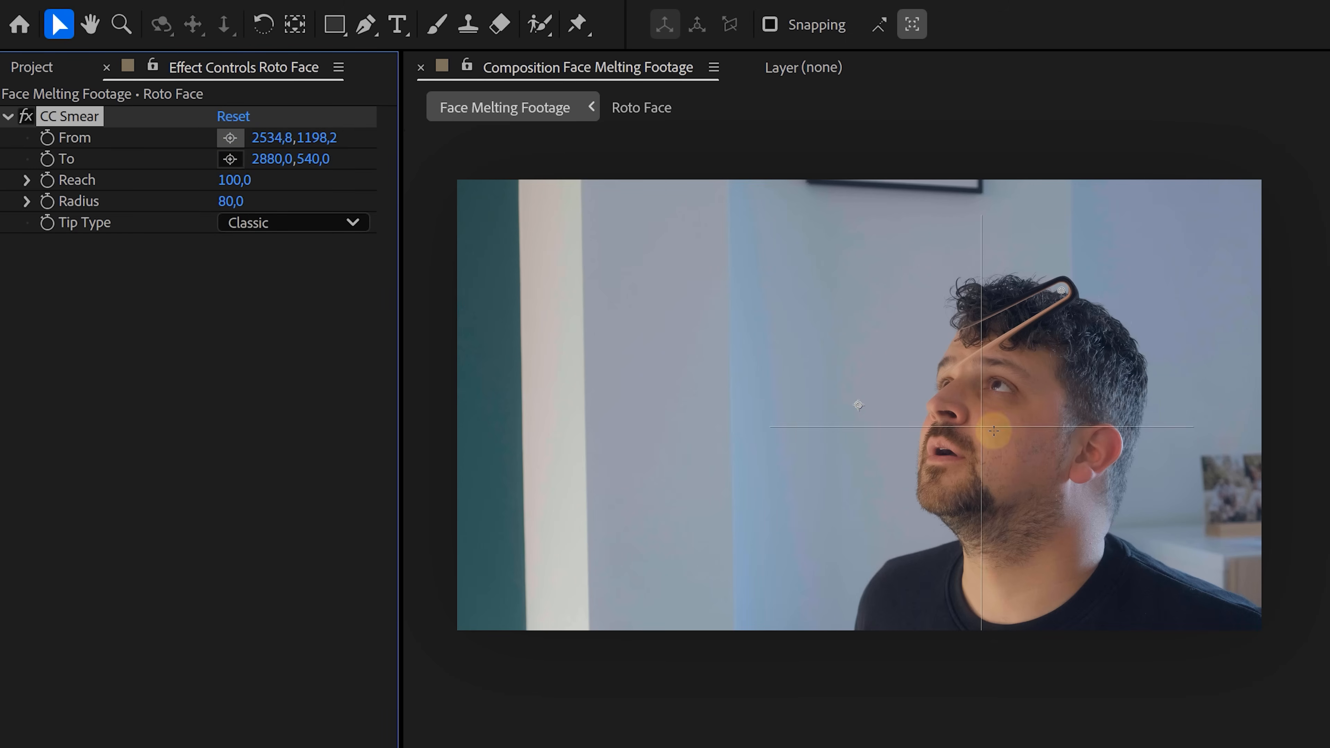
Smear the face upward with CC Smear From/To points and add Directional Blur.
{"action": "left_click_drag", "start_coordinate": [998, 428], "coordinate": [971, 416]}
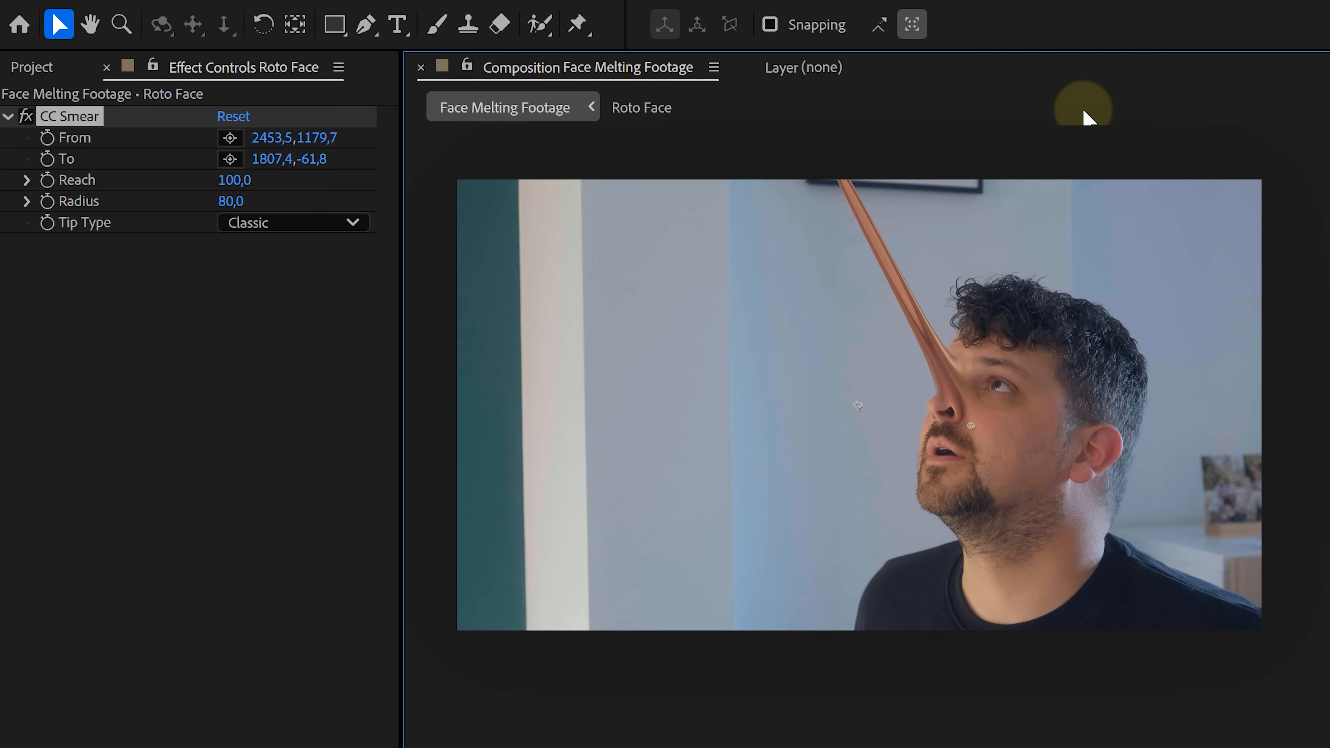
{"action": "left_click_drag", "start_coordinate": [231, 200], "coordinate": [232, 178]}
{"action": "type", "text": "directional"}
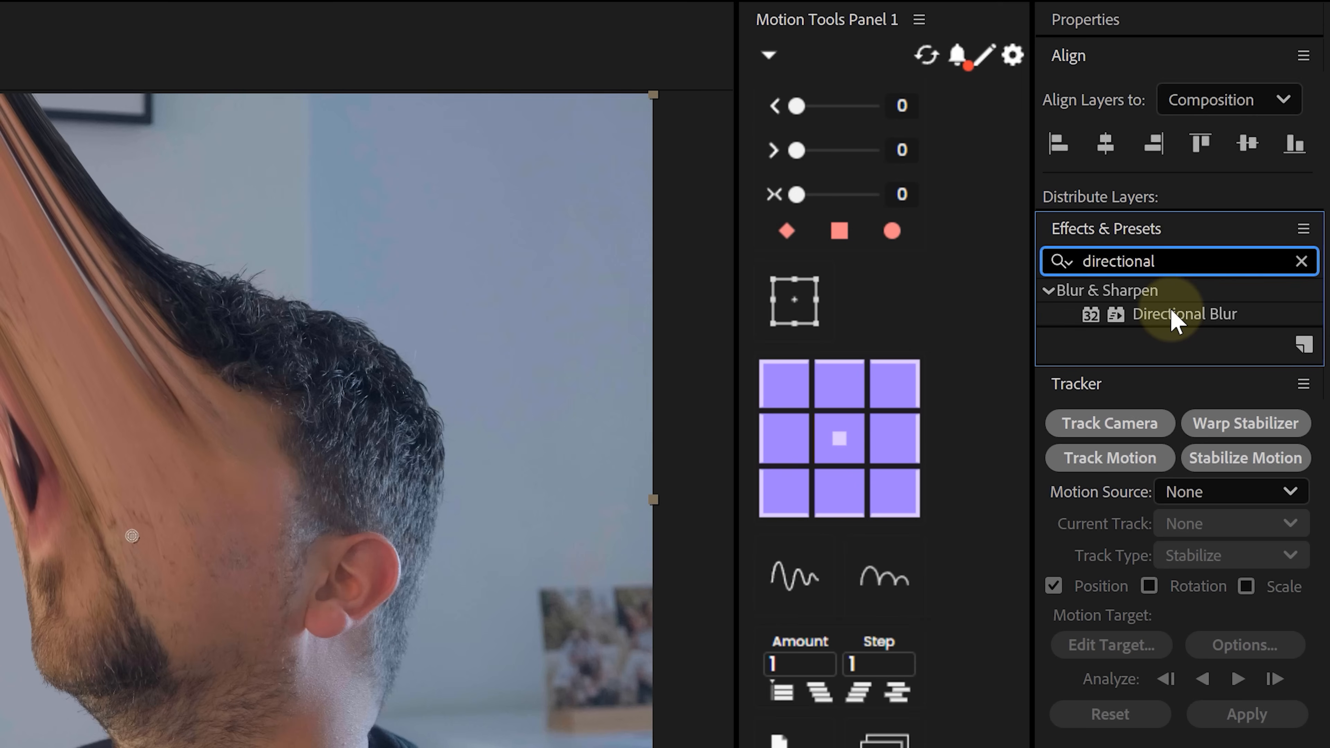
{"action": "left_click", "coordinate": [1183, 313]}
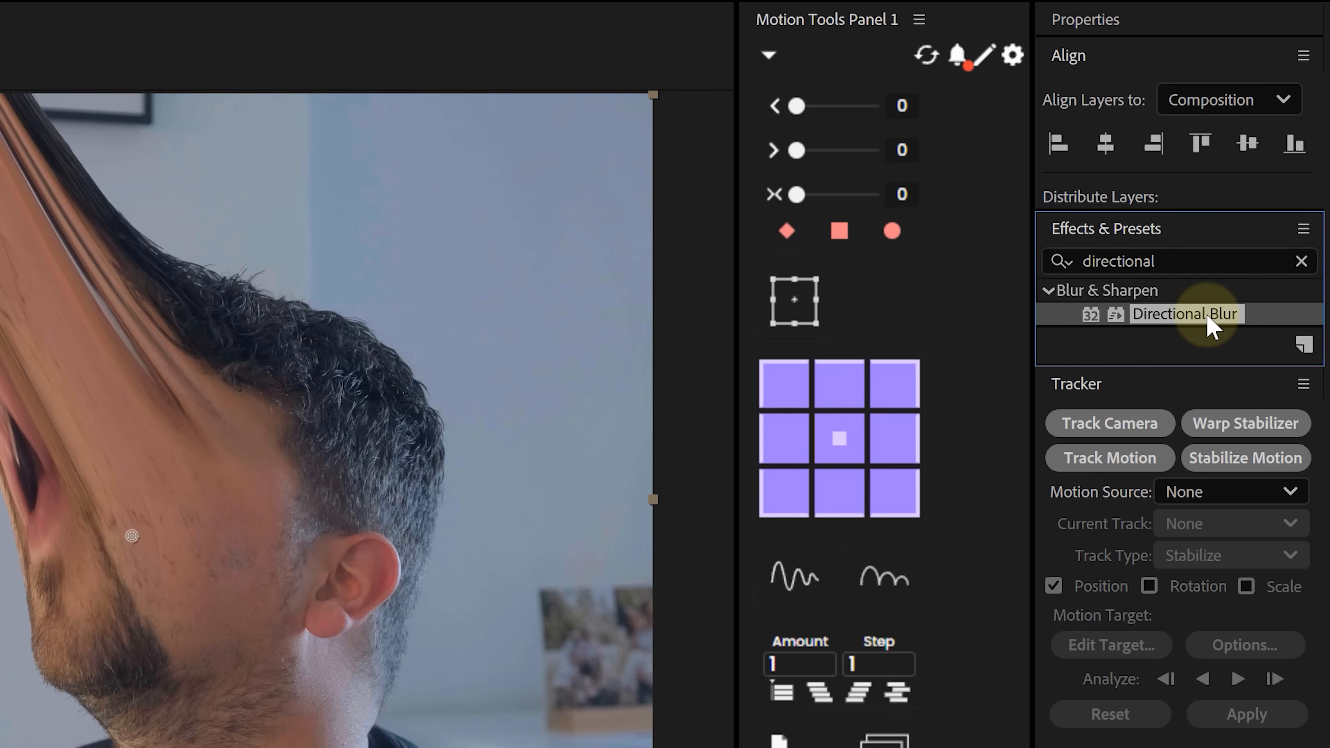
{"action": "double_click", "coordinate": [1185, 314]}
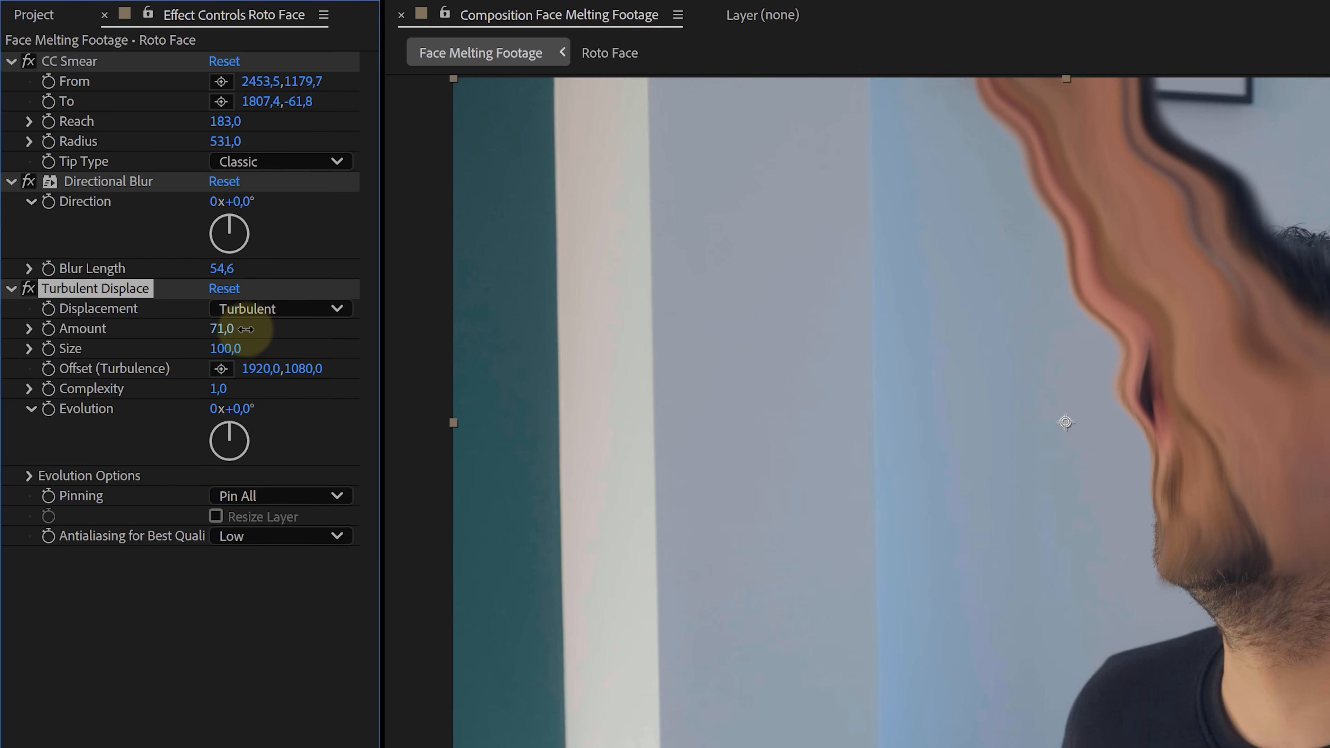
Set Turbulent Displace Amount to 72 and Size to 174 on the Roto Face.
{"action": "left_click_drag", "start_coordinate": [226, 348], "coordinate": [263, 348]}
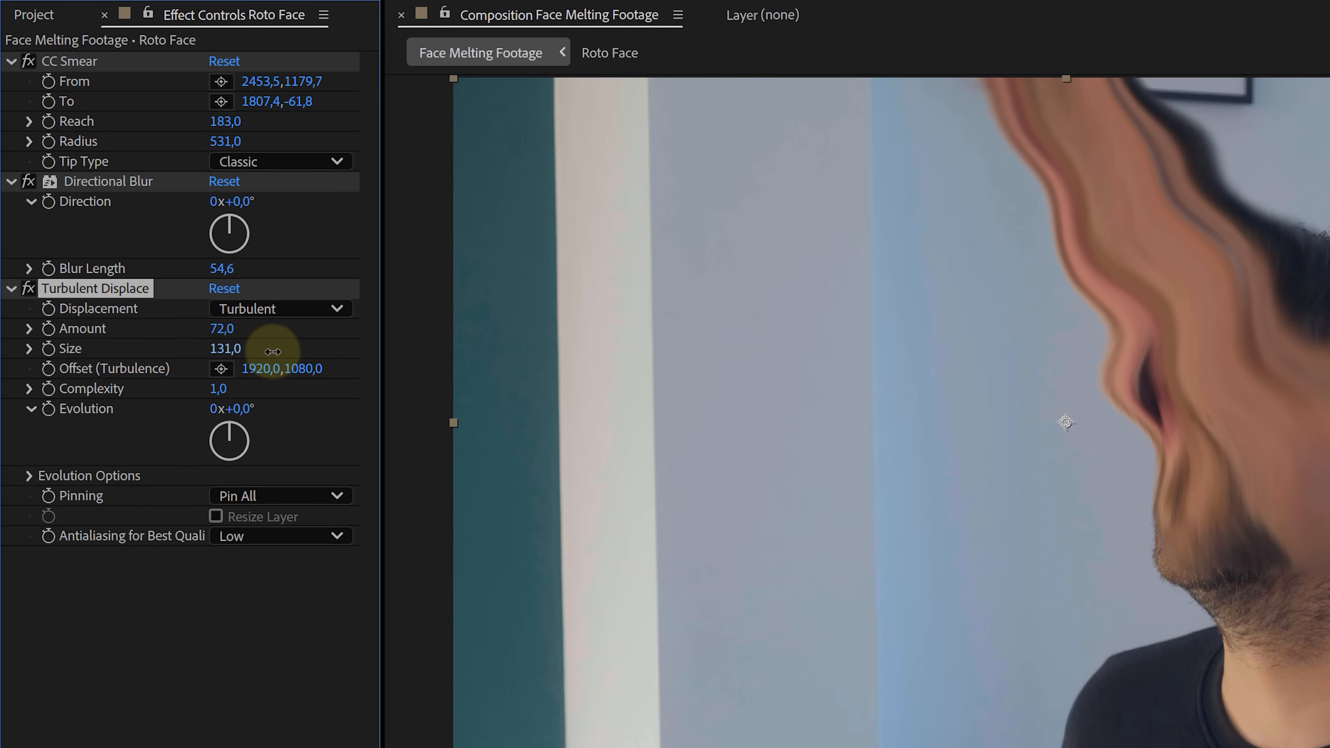
{"action": "left_click_drag", "start_coordinate": [273, 348], "coordinate": [317, 348]}
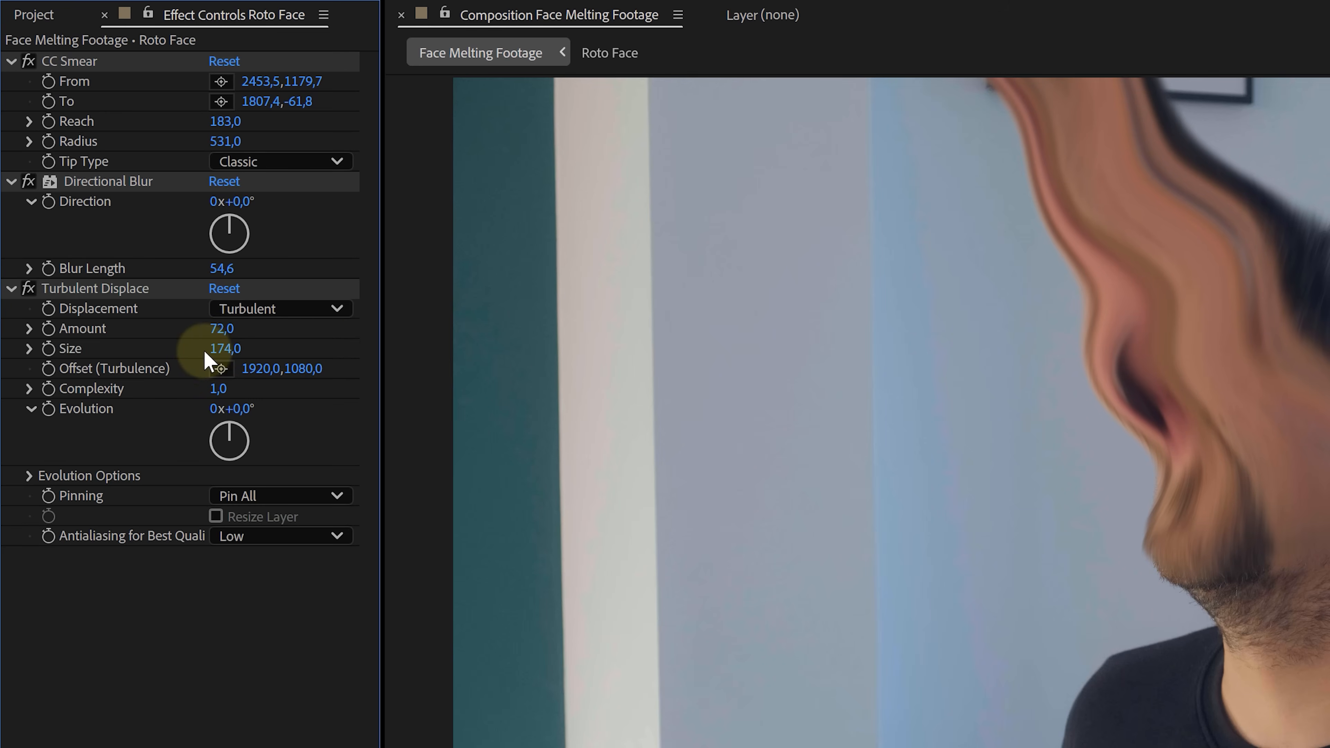
{"action": "mouse_move", "coordinate": [85, 410]}
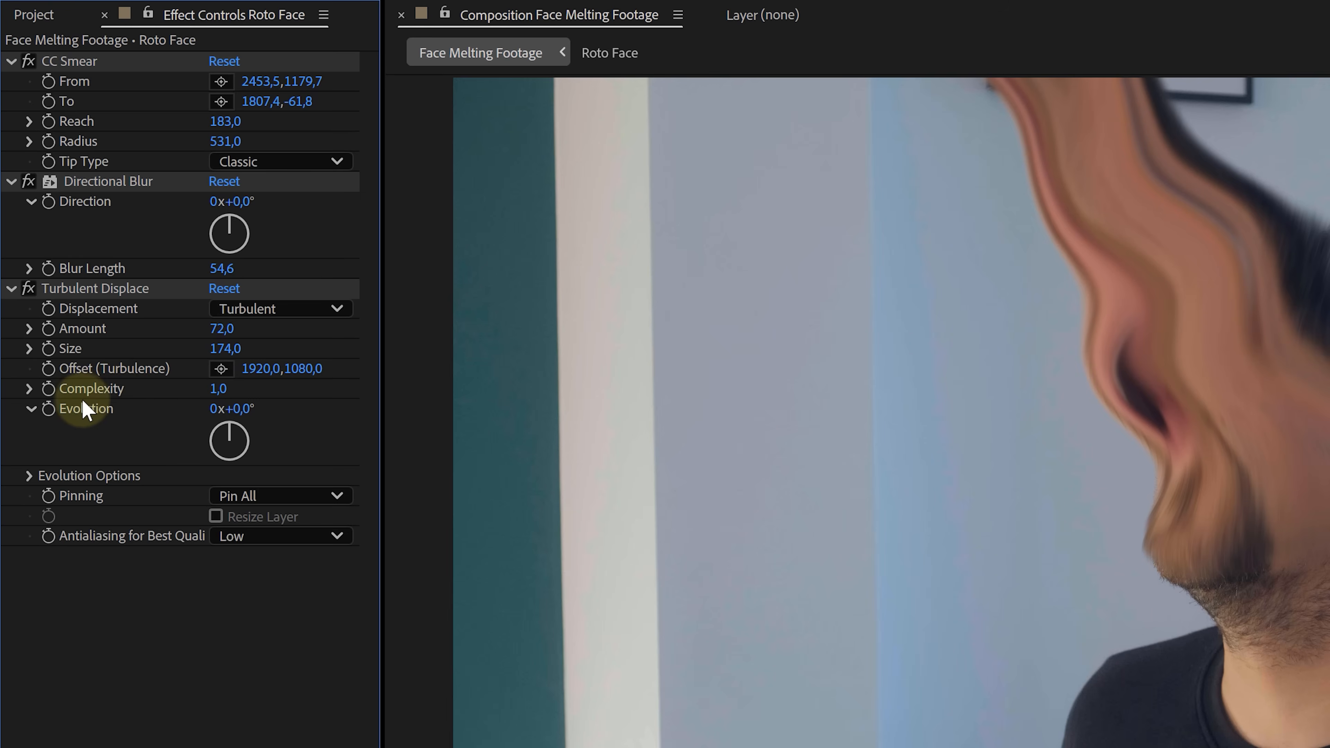
{"action": "mouse_move", "coordinate": [56, 415]}
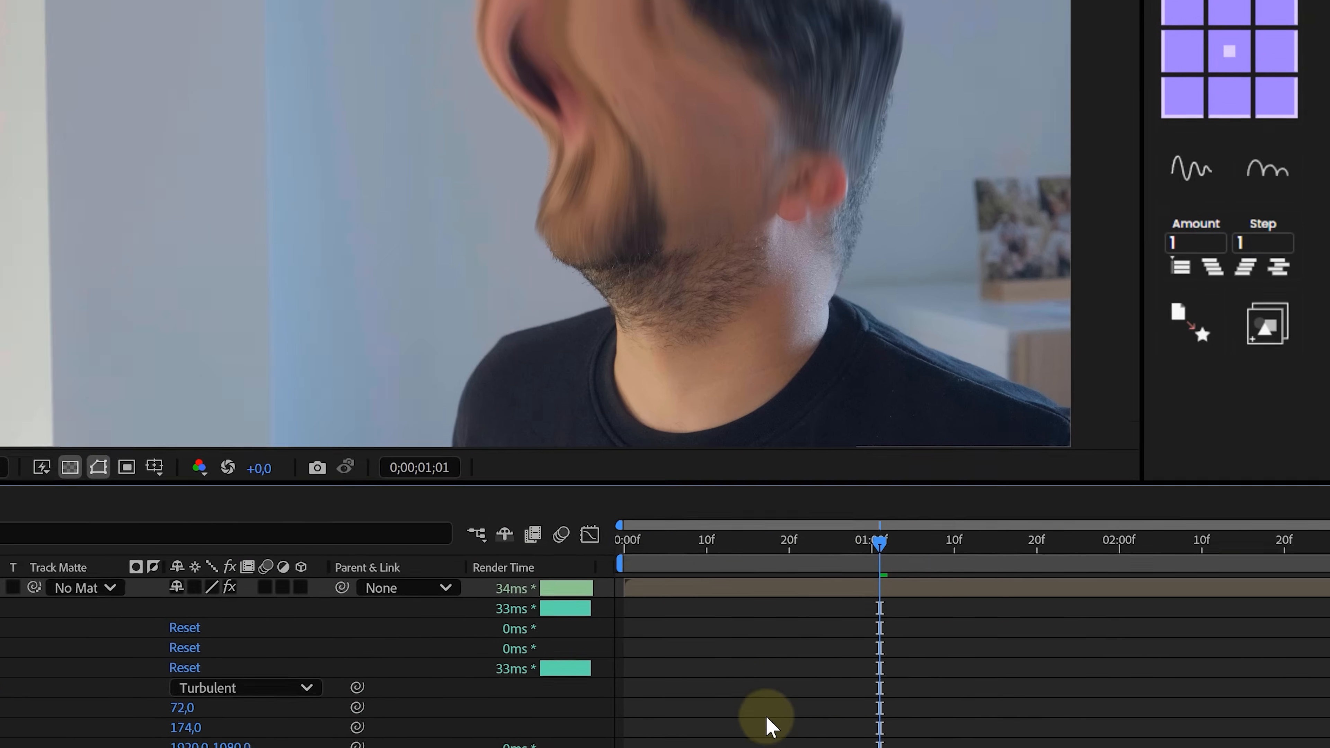
Drive Turbulent Displace Evolution with the expression time*20.
{"action": "type", "text": "time*20"}
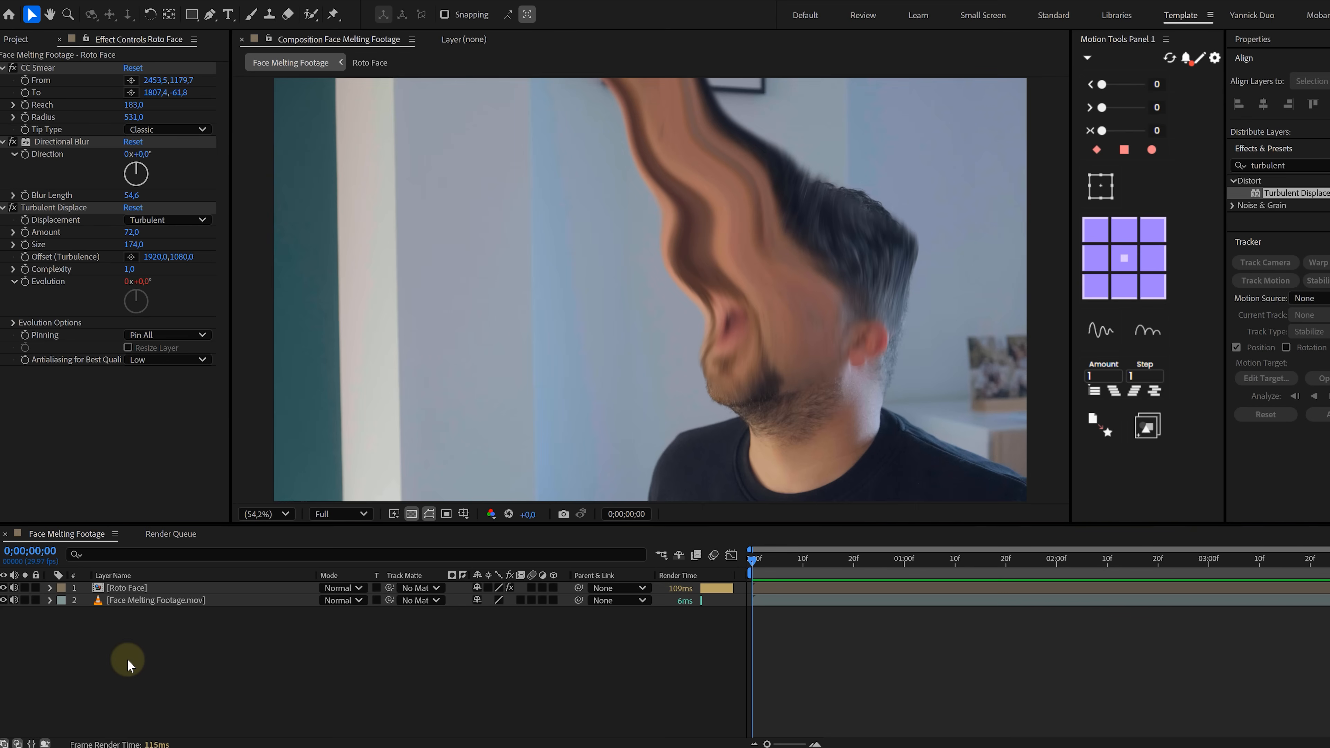
Add a new black solid layer and apply Fractal Noise to it.
{"action": "right_click", "coordinate": [128, 665]}
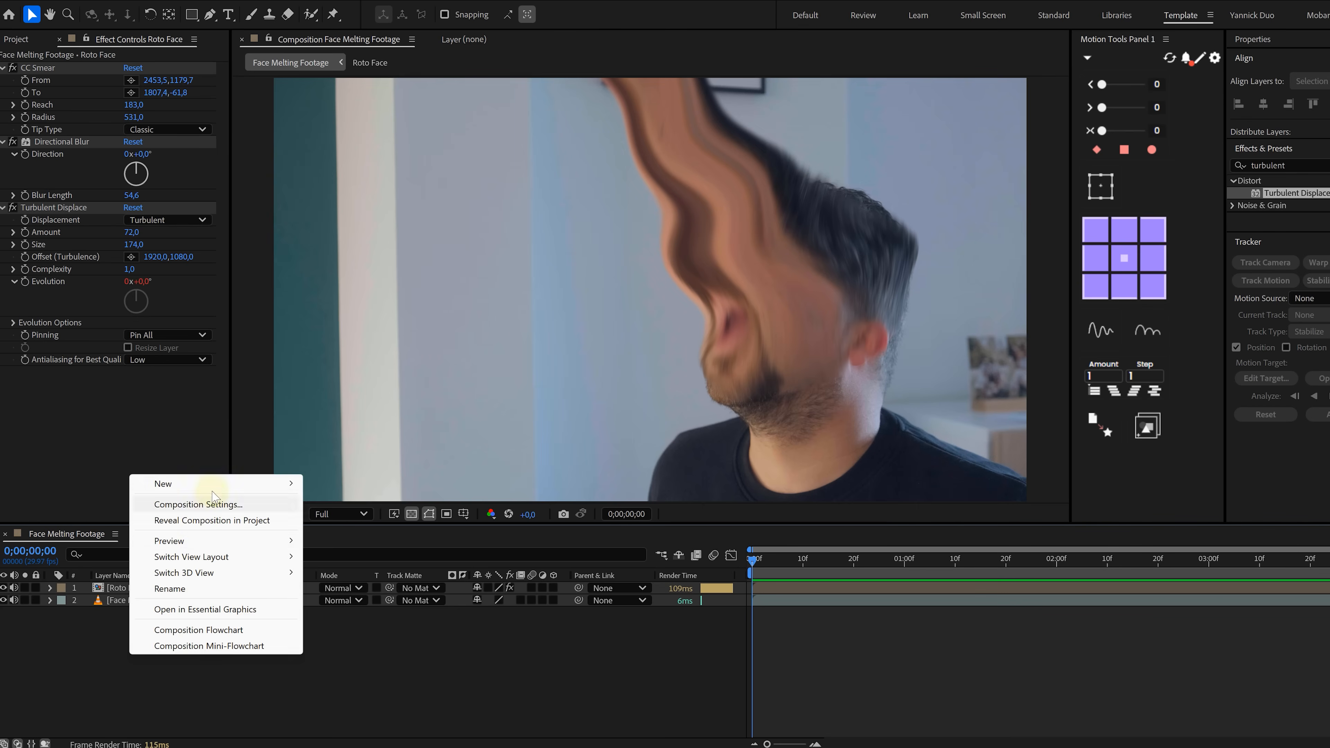
{"action": "left_click", "coordinate": [162, 483]}
{"action": "type", "text": "fractal noise"}
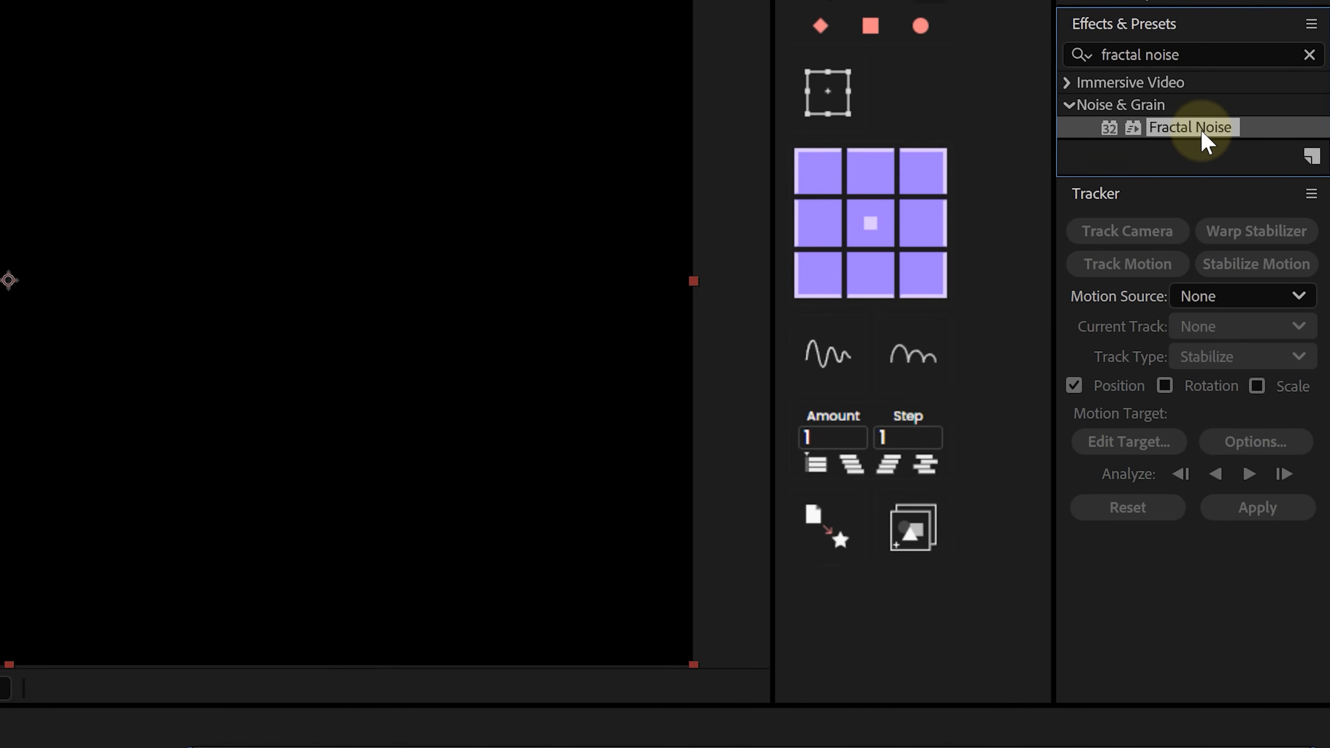
{"action": "double_click", "coordinate": [1190, 127]}
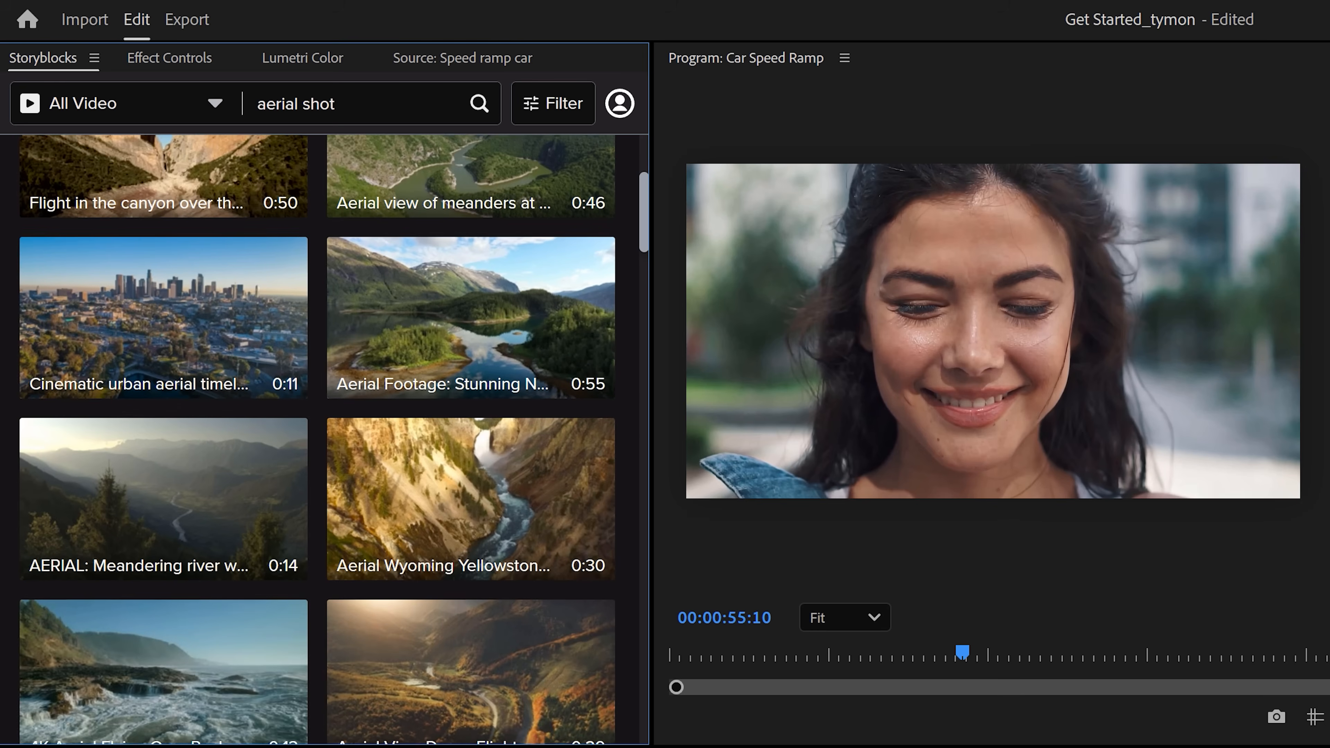
{"action": "scroll", "scroll_direction": "down", "scroll_amount": 3}
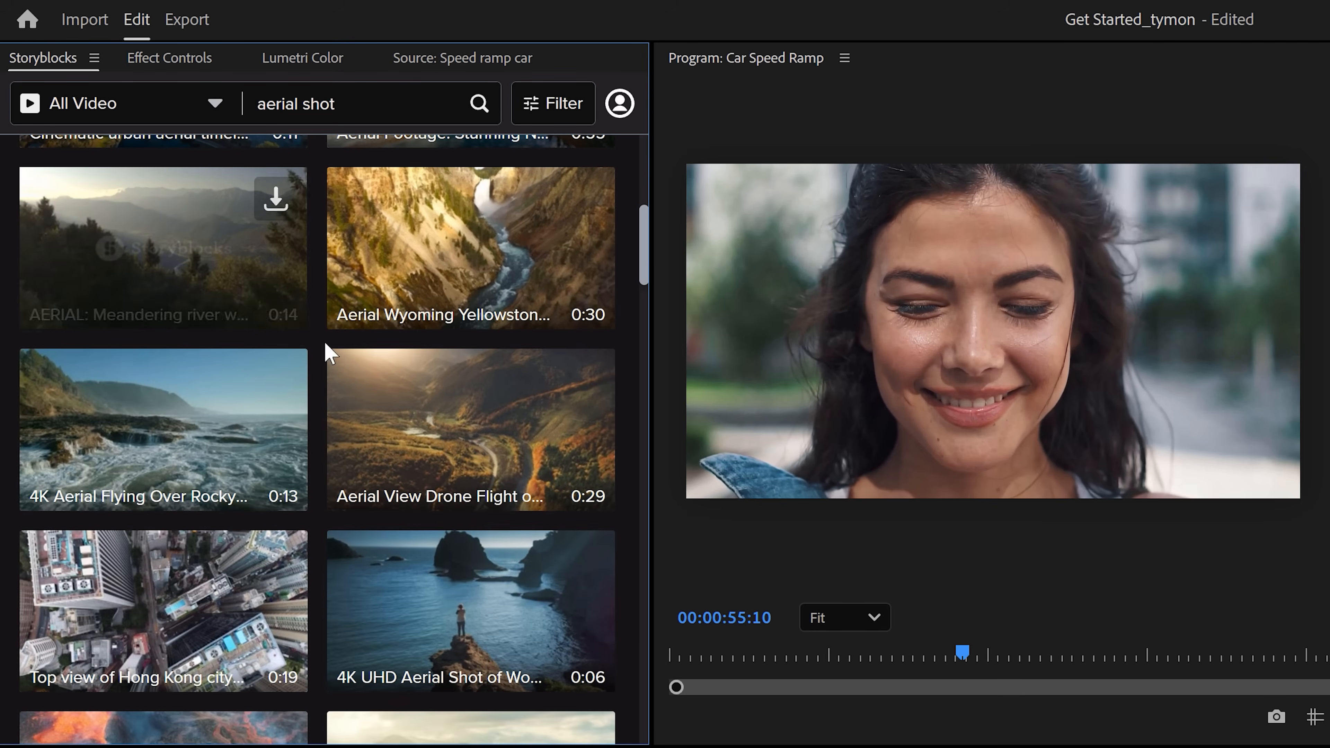
{"action": "left_click", "coordinate": [583, 376]}
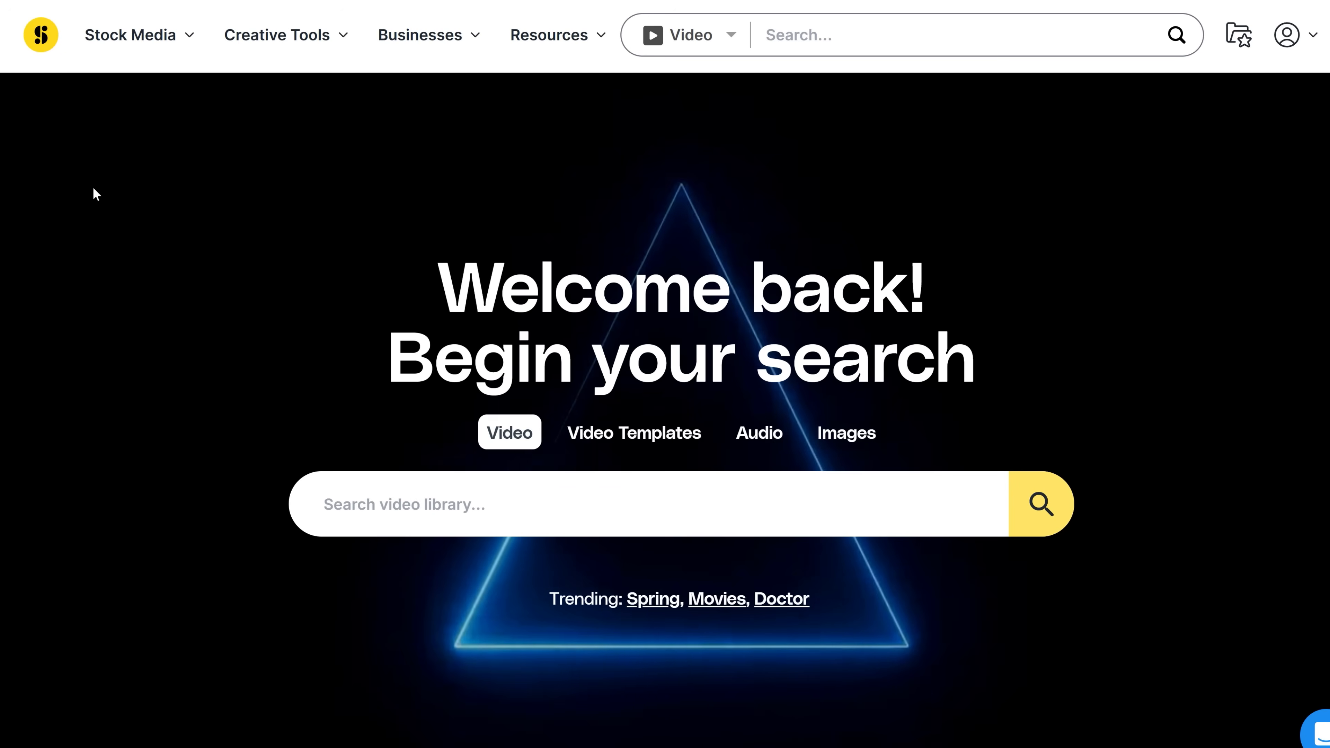
Browse the Storyblocks Collections page, scrolling through the new video clip thumbnails.
{"action": "left_click", "coordinate": [129, 34]}
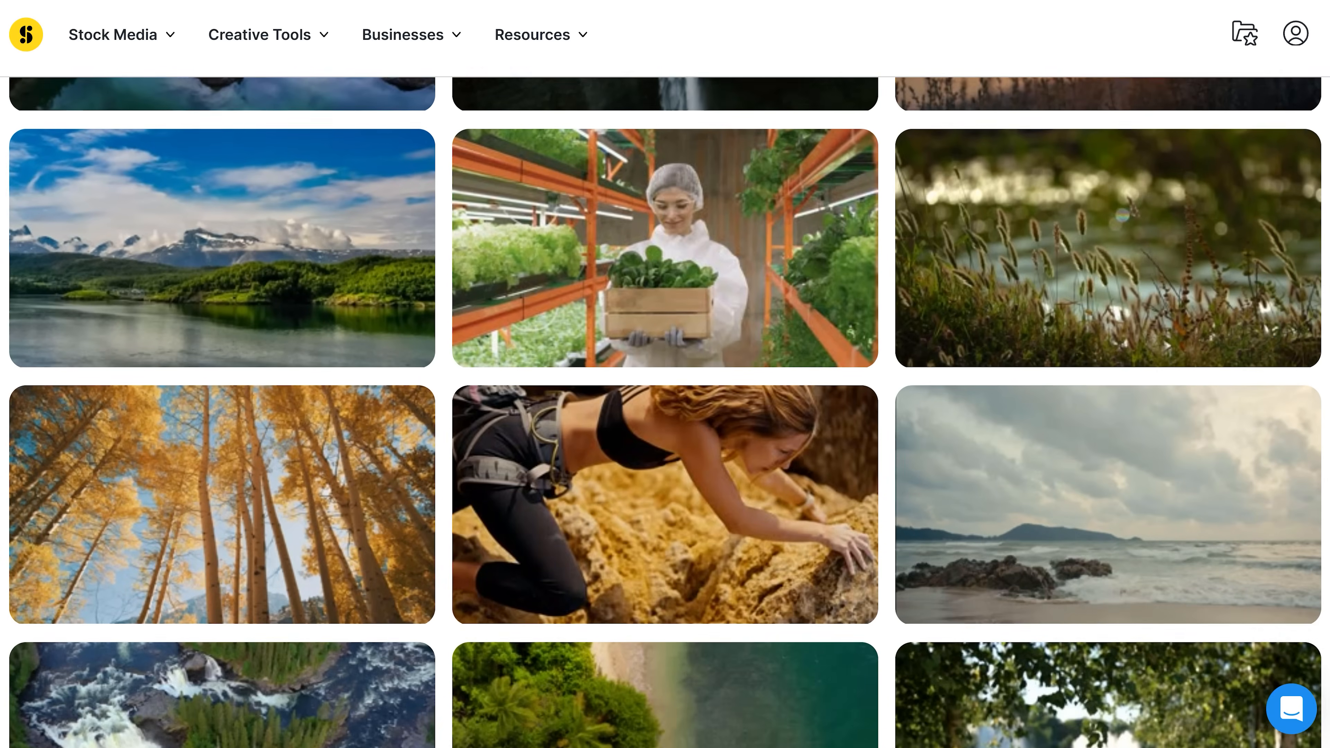
{"action": "scroll", "scroll_direction": "down", "scroll_amount": 3}
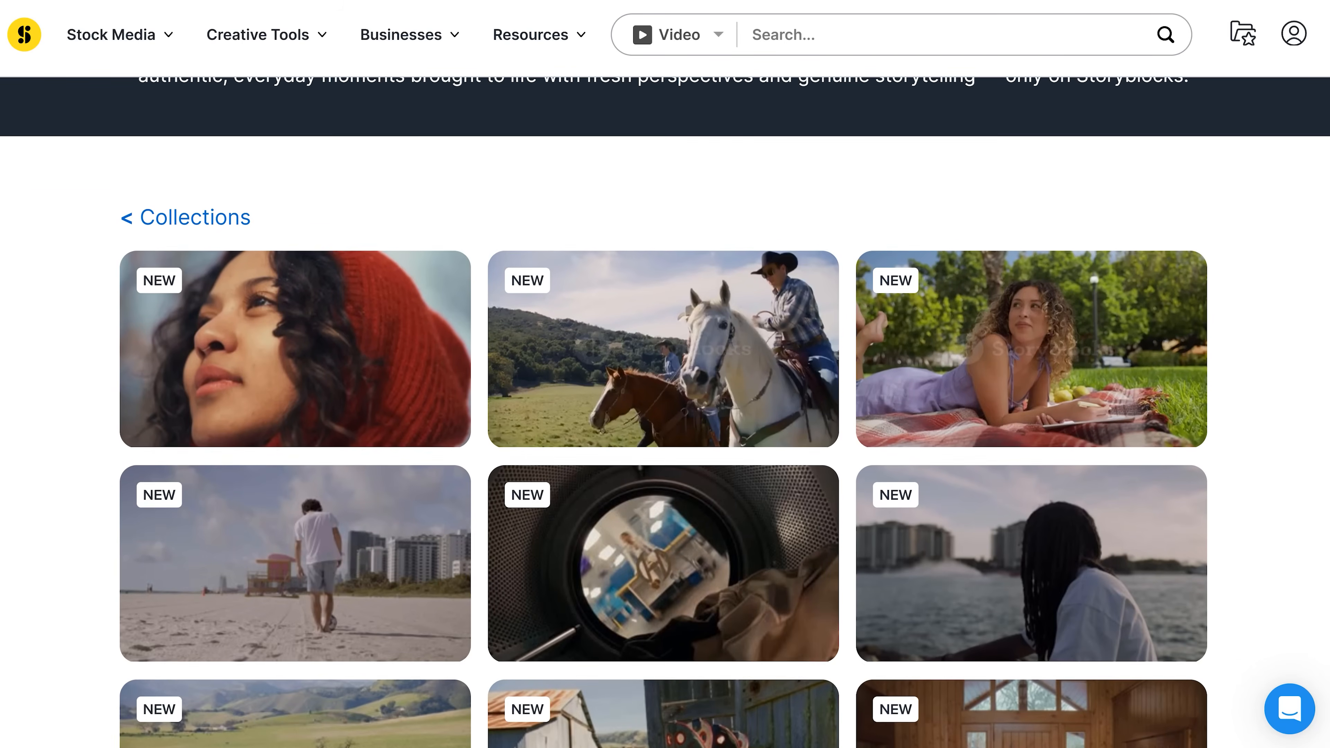
{"action": "scroll", "scroll_direction": "down", "scroll_amount": 3}
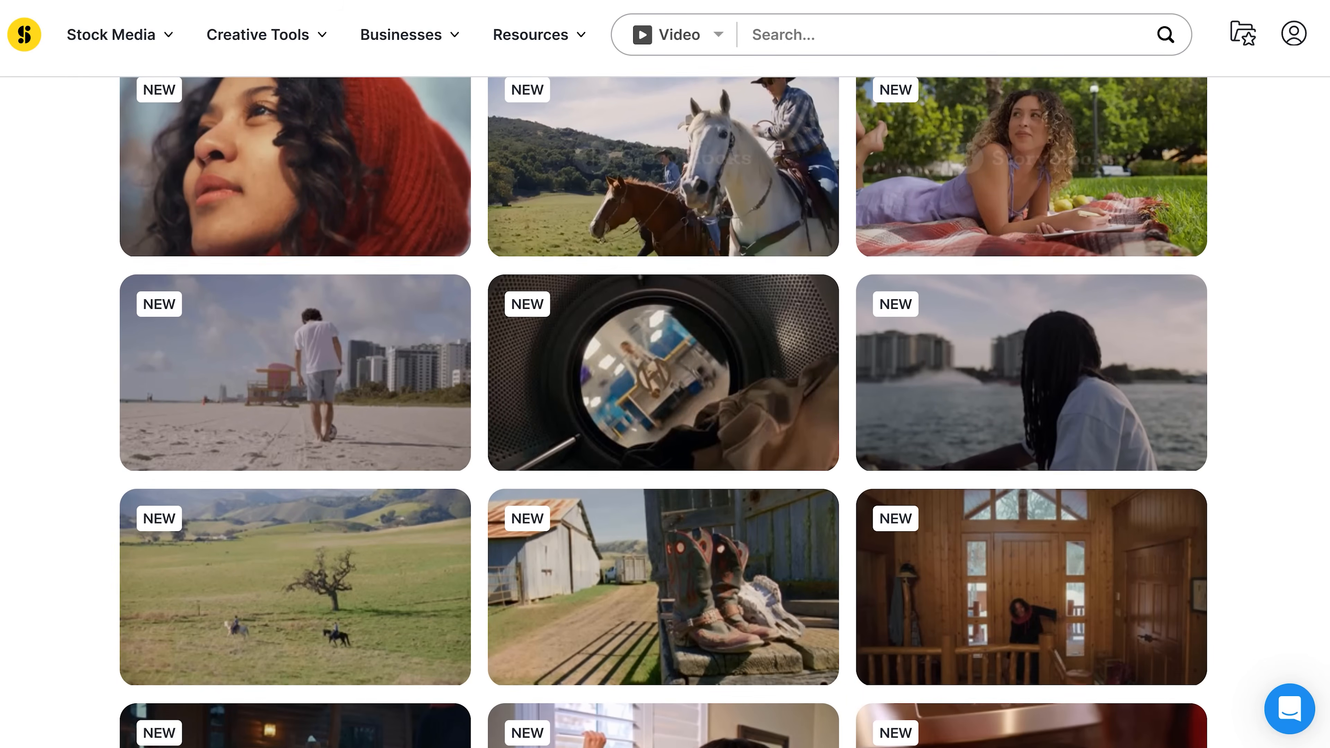
{"action": "scroll", "scroll_direction": "down", "scroll_amount": 3}
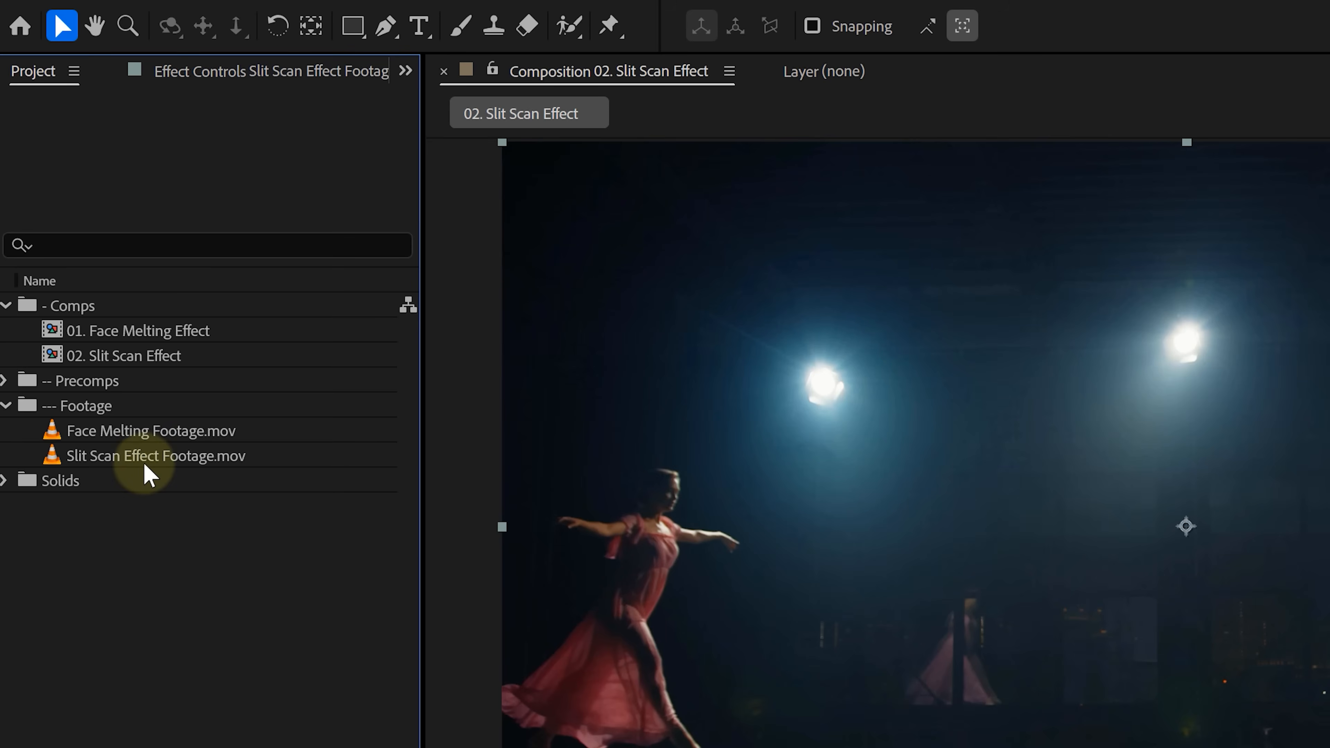
Hide the Gradient layer above the dancer footage and start adding another layer.
{"action": "left_click", "coordinate": [156, 455]}
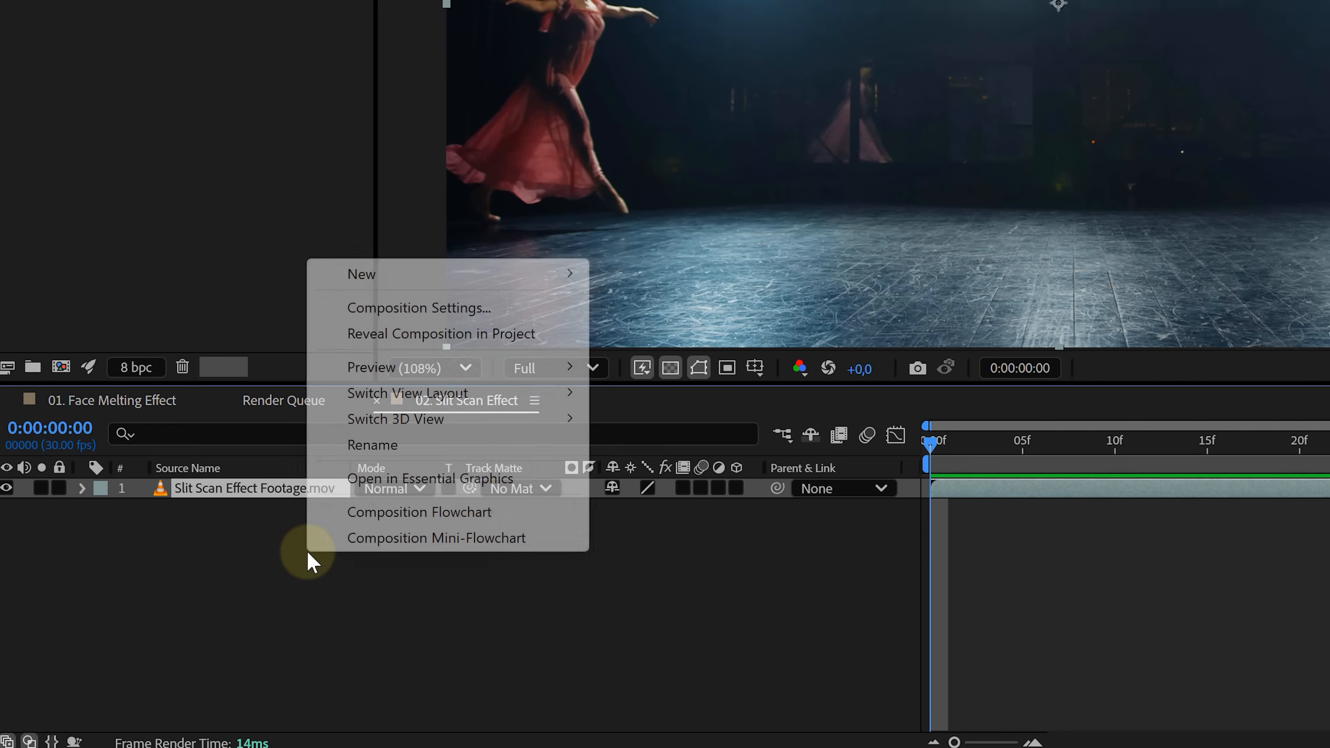
{"action": "mouse_move", "coordinate": [360, 273]}
{"action": "type", "text": "Gradient"}
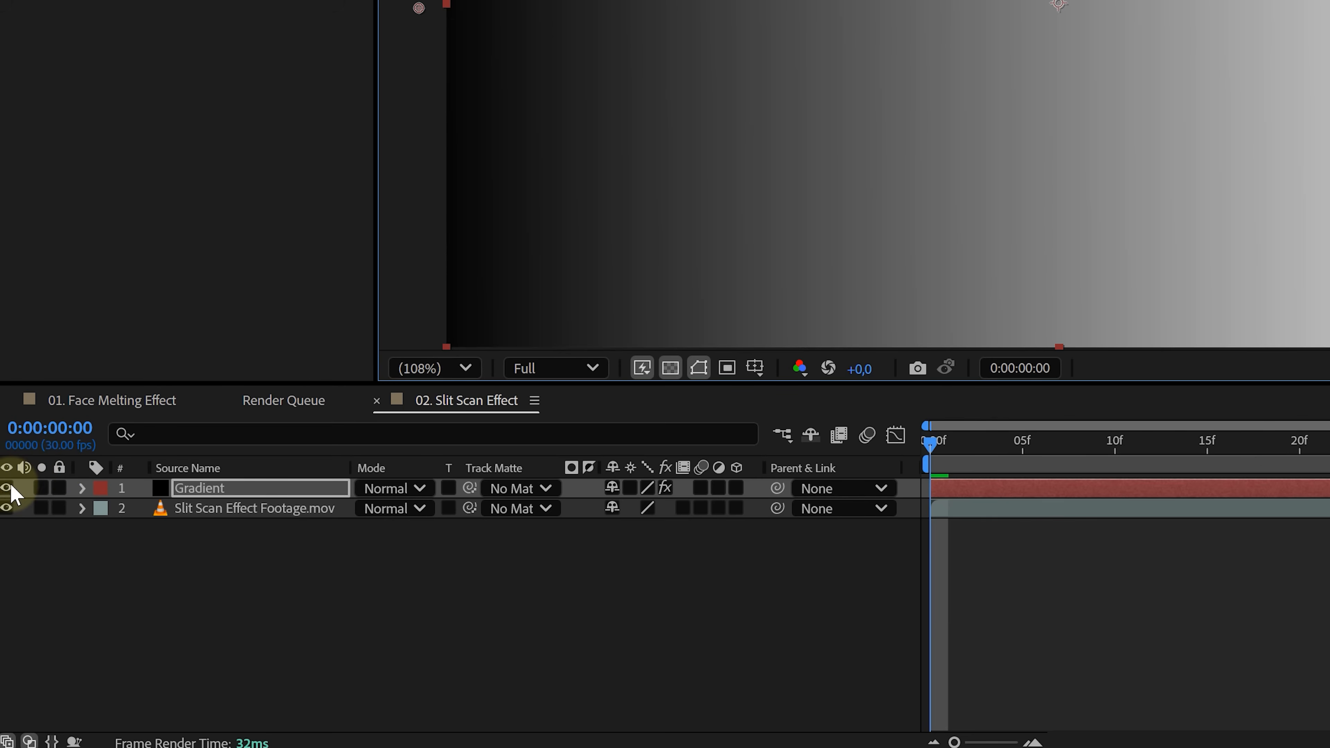
{"action": "left_click", "coordinate": [7, 487]}
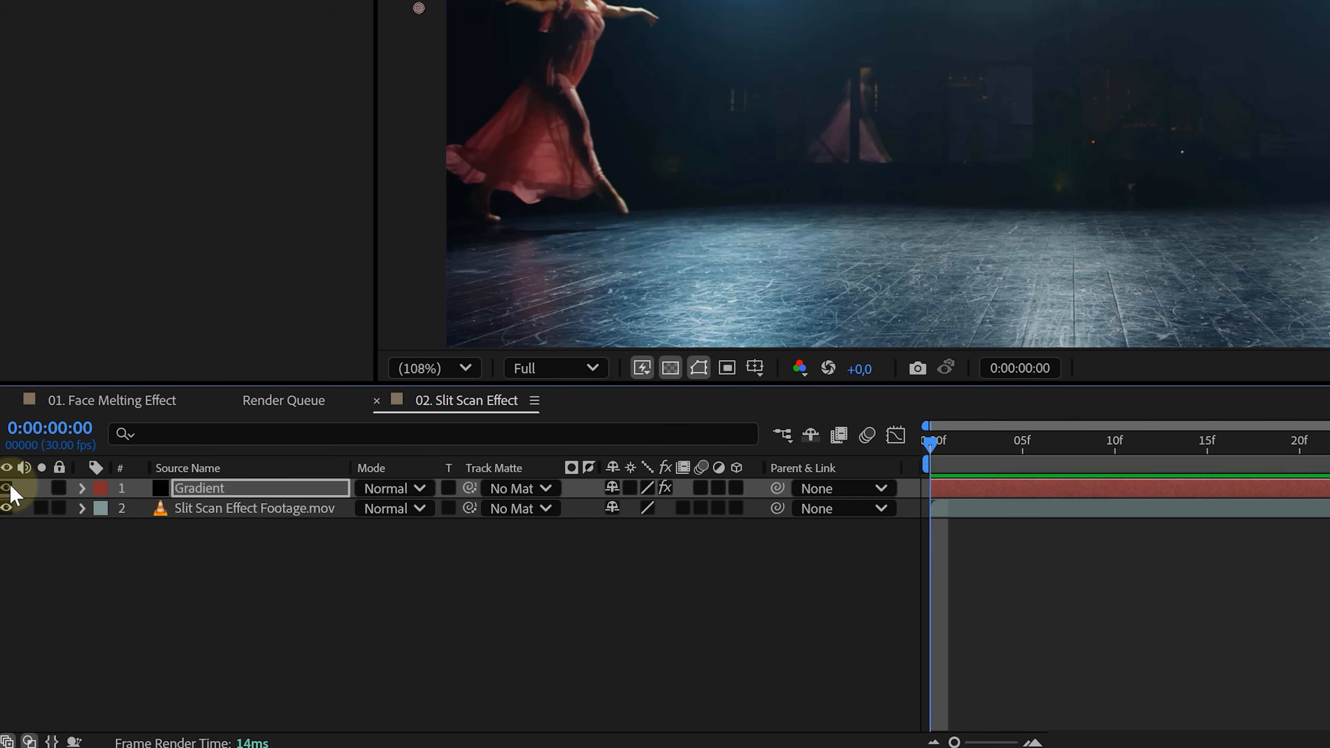
{"action": "right_click", "coordinate": [465, 399]}
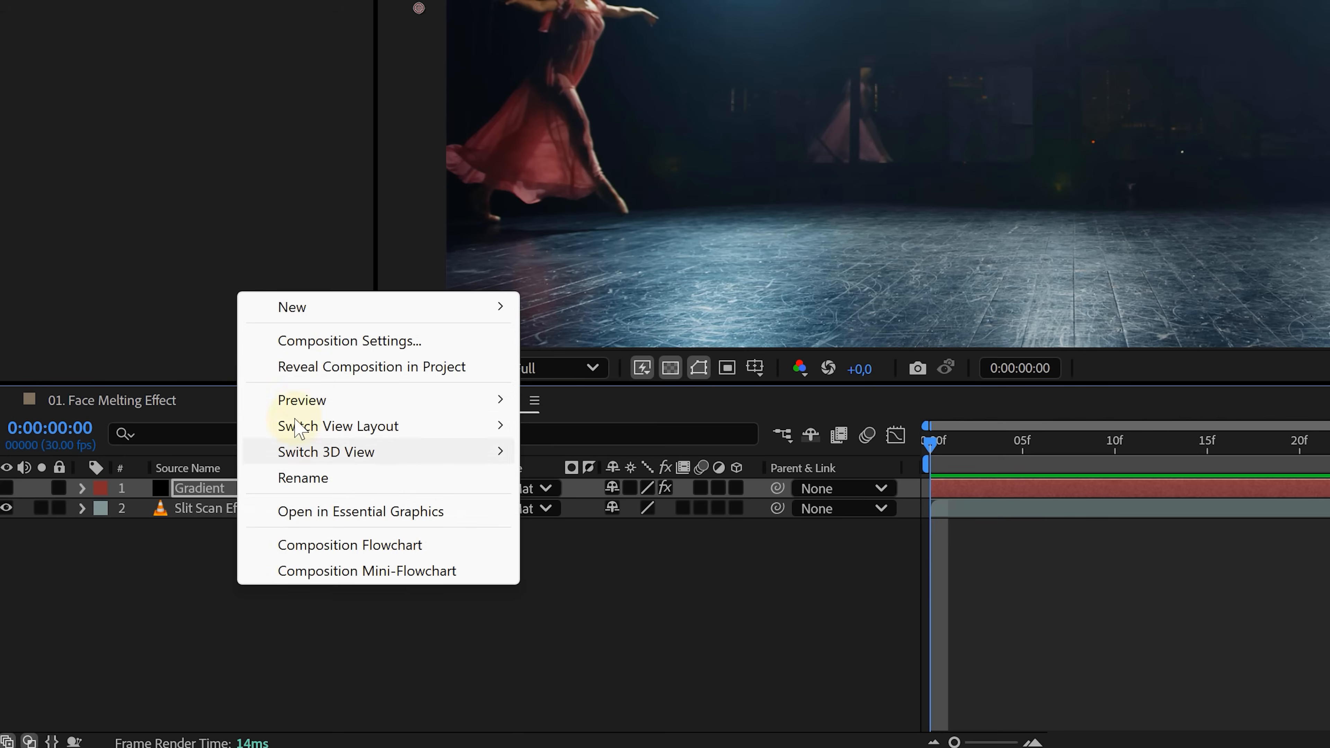
{"action": "mouse_move", "coordinate": [292, 307]}
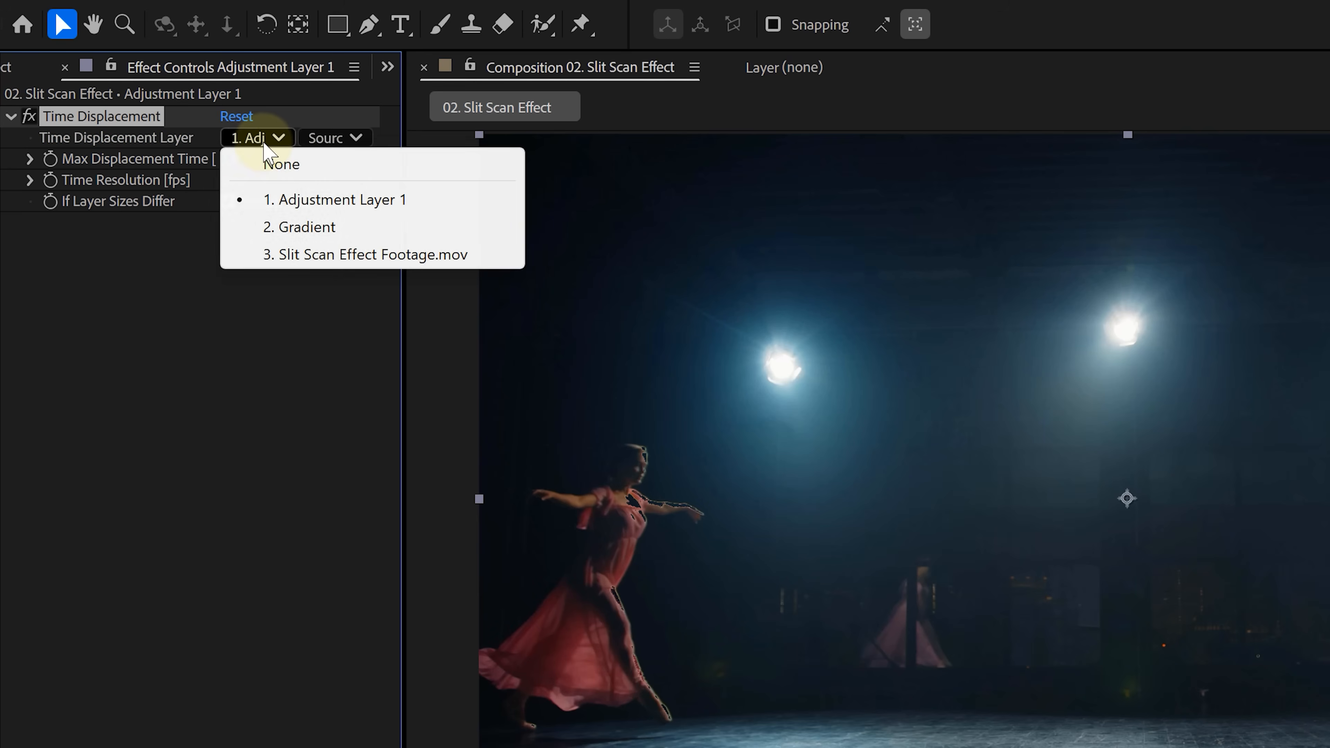
Set Time Displacement Layer to 2. Gradient using its Effects & Masks as the map.
{"action": "left_click", "coordinate": [307, 226]}
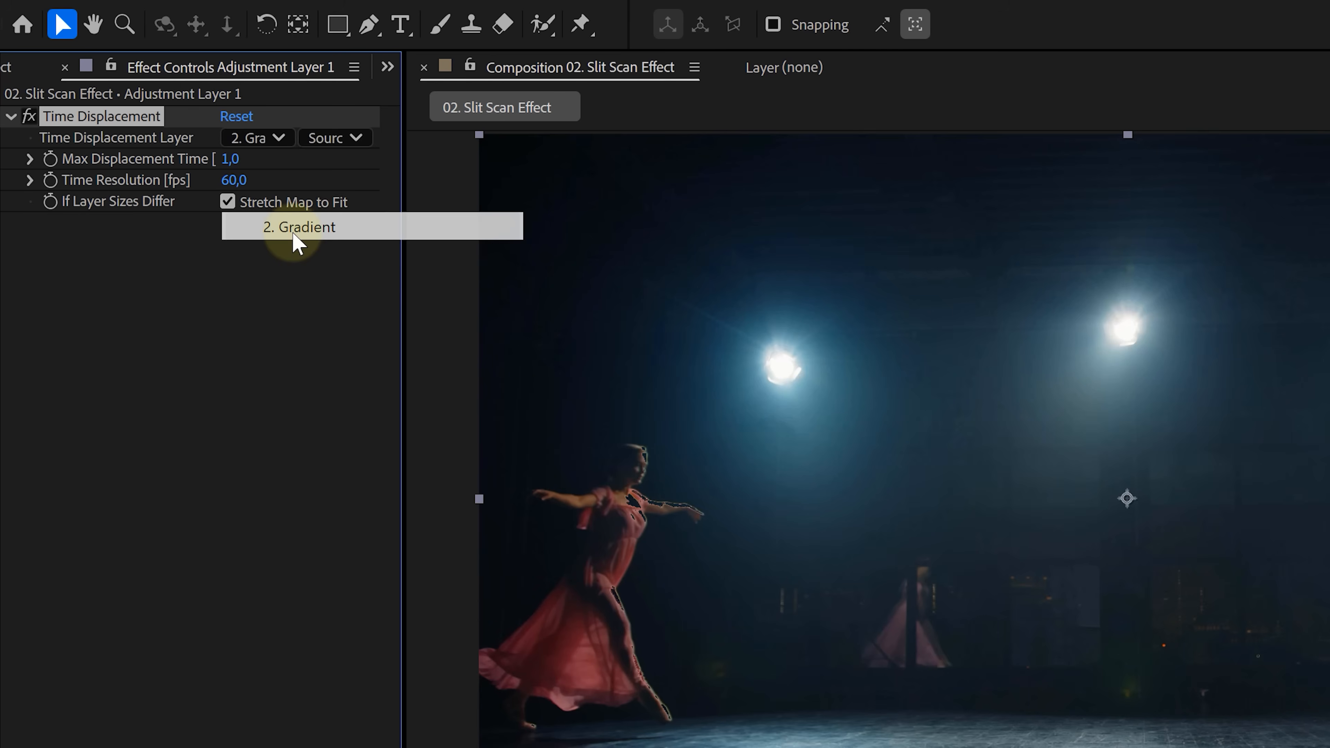
{"action": "left_click", "coordinate": [333, 137]}
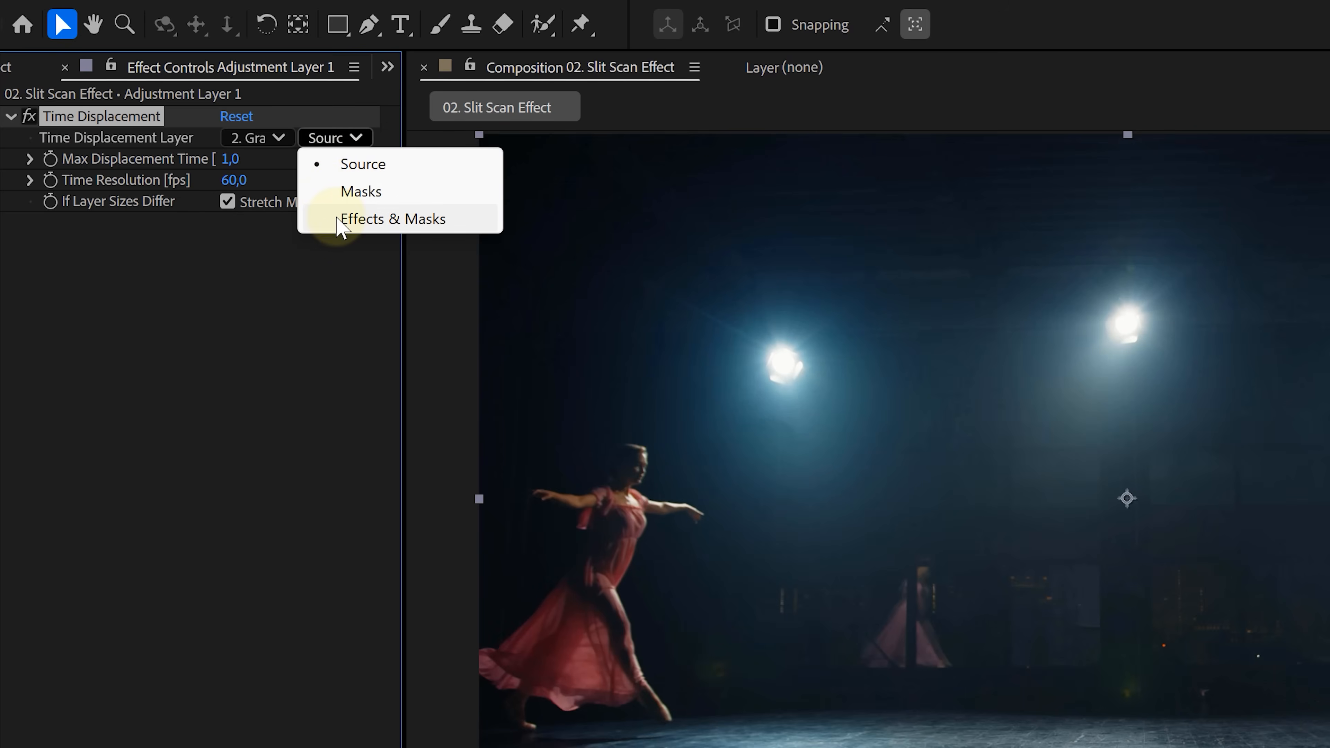
{"action": "left_click", "coordinate": [391, 218]}
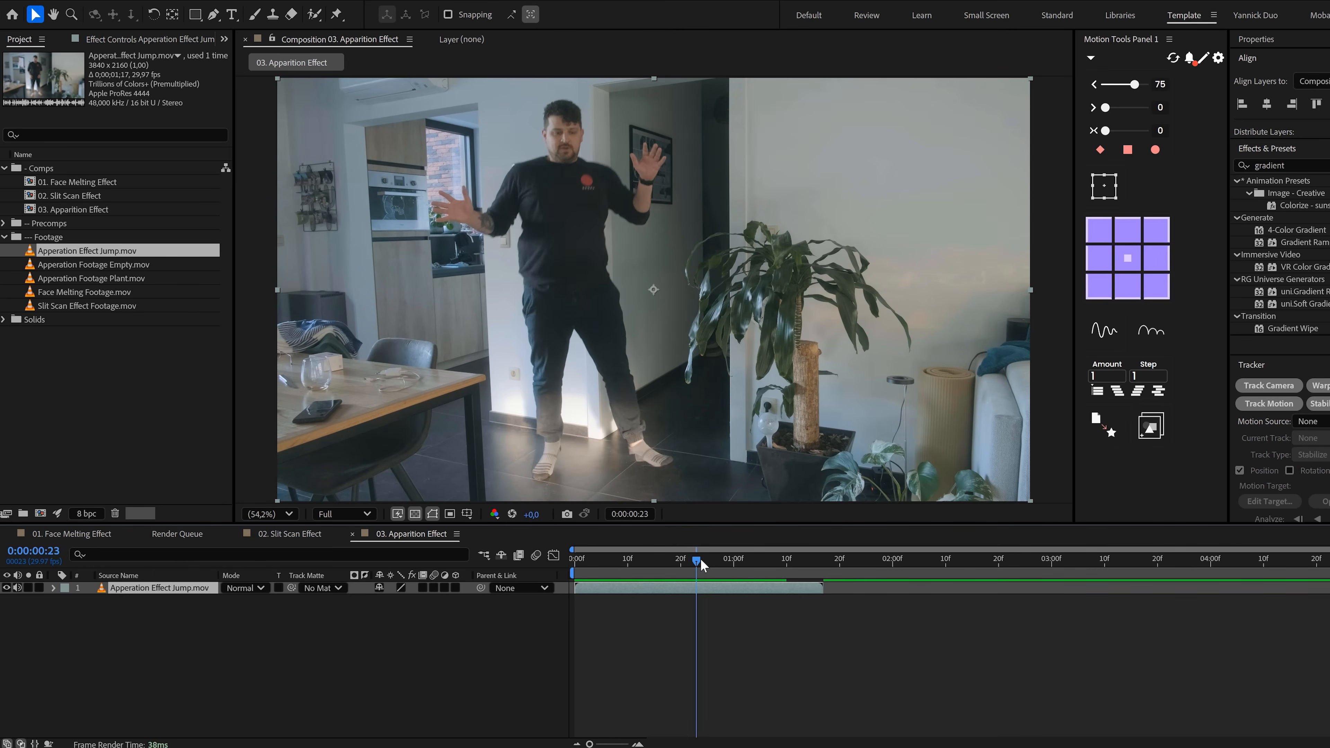
Duplicate the jump footage, freeze the top copy on frame 21, and pick a background plate.
{"action": "key", "text": "Ctrl+Shift+D"}
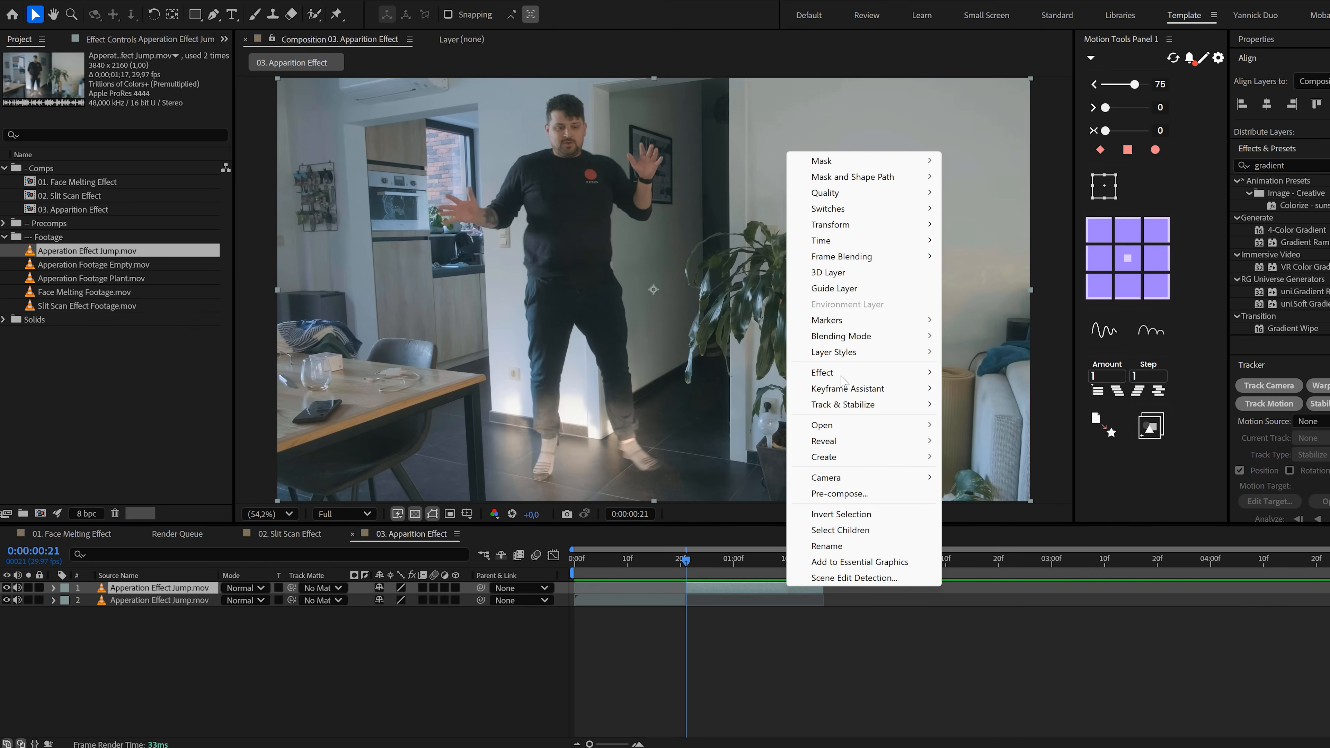
{"action": "mouse_move", "coordinate": [820, 241]}
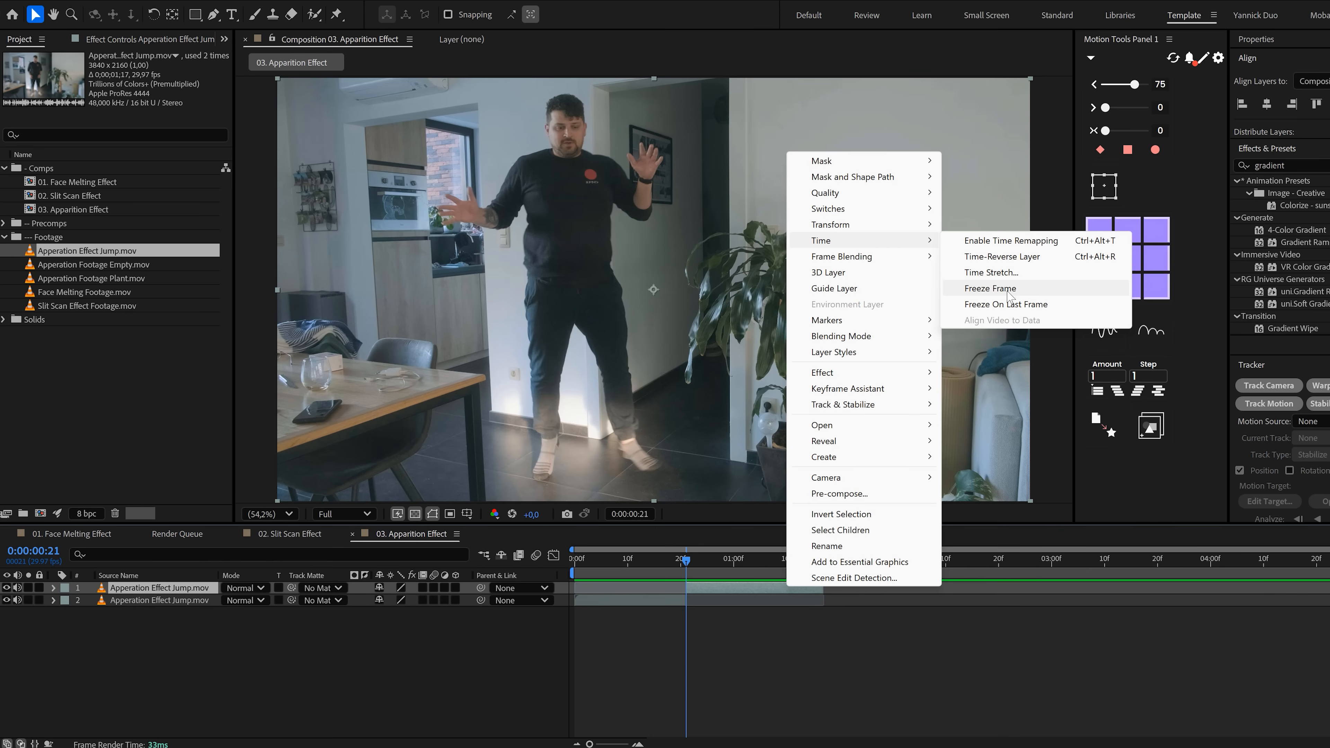
{"action": "left_click", "coordinate": [1009, 240]}
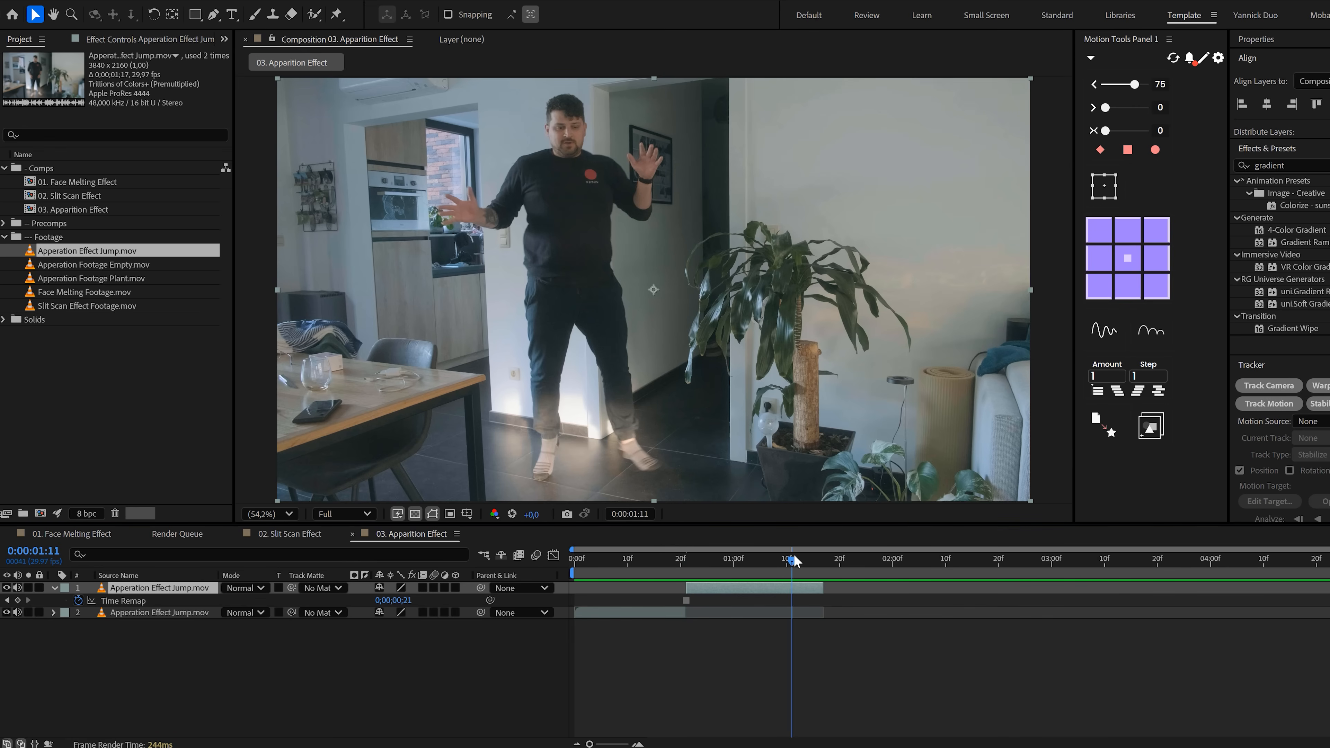
{"action": "left_click", "coordinate": [682, 558]}
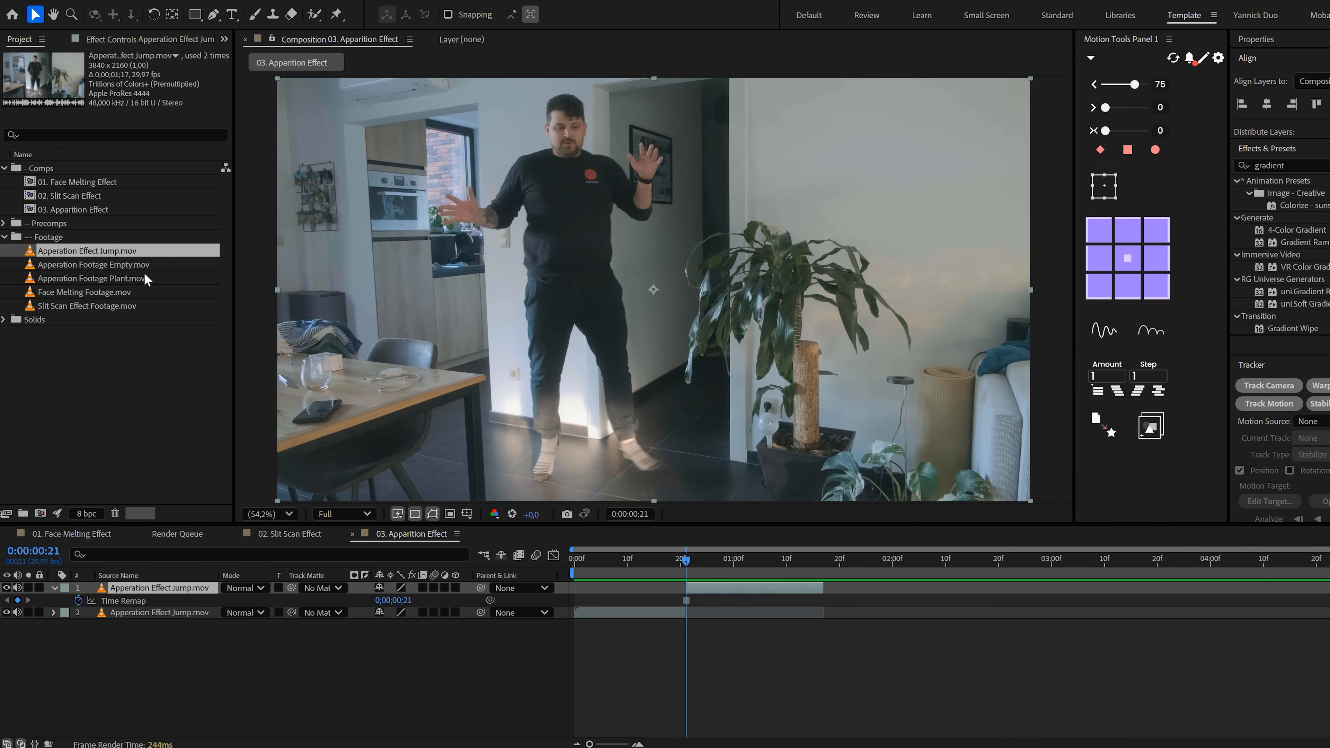
{"action": "left_click", "coordinate": [94, 264]}
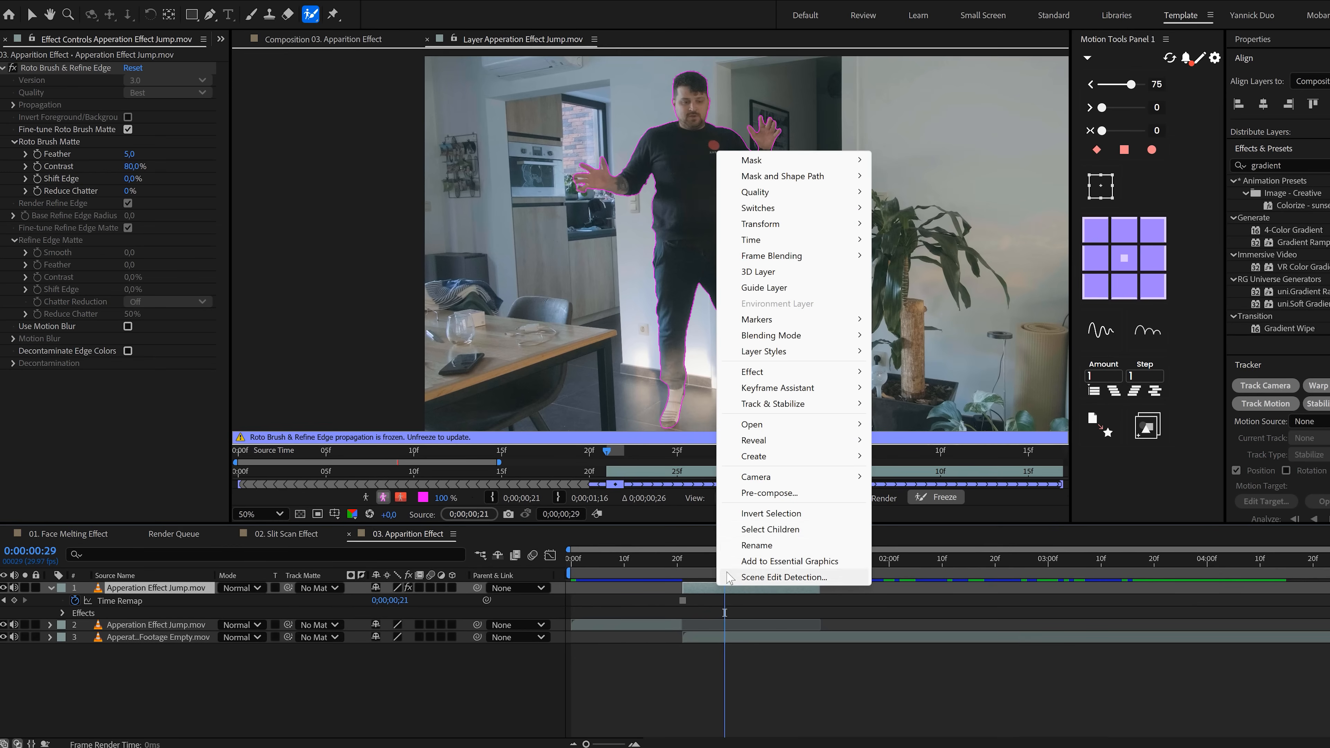
Pre-compose the rotoscoped figure as Apparition Body and begin renaming a copy 'Left A'.
{"action": "left_click", "coordinate": [767, 492]}
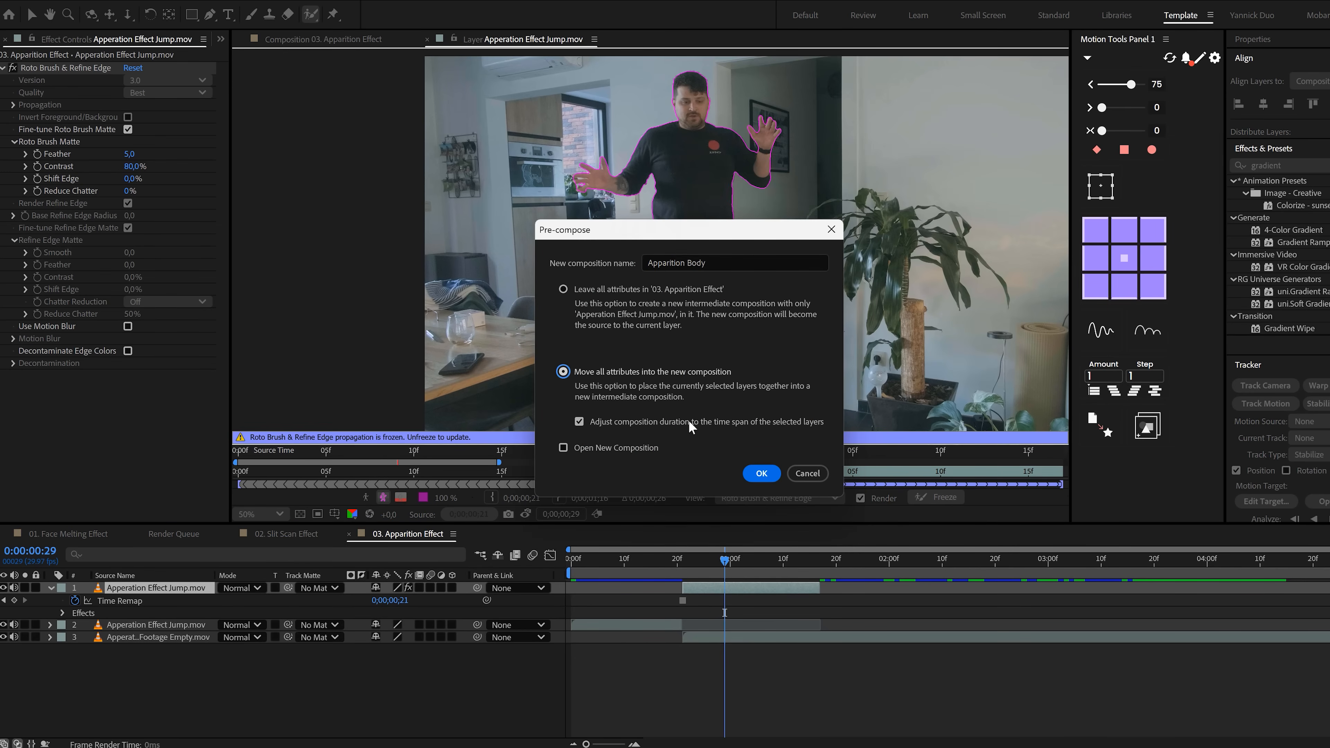
{"action": "left_click", "coordinate": [759, 472]}
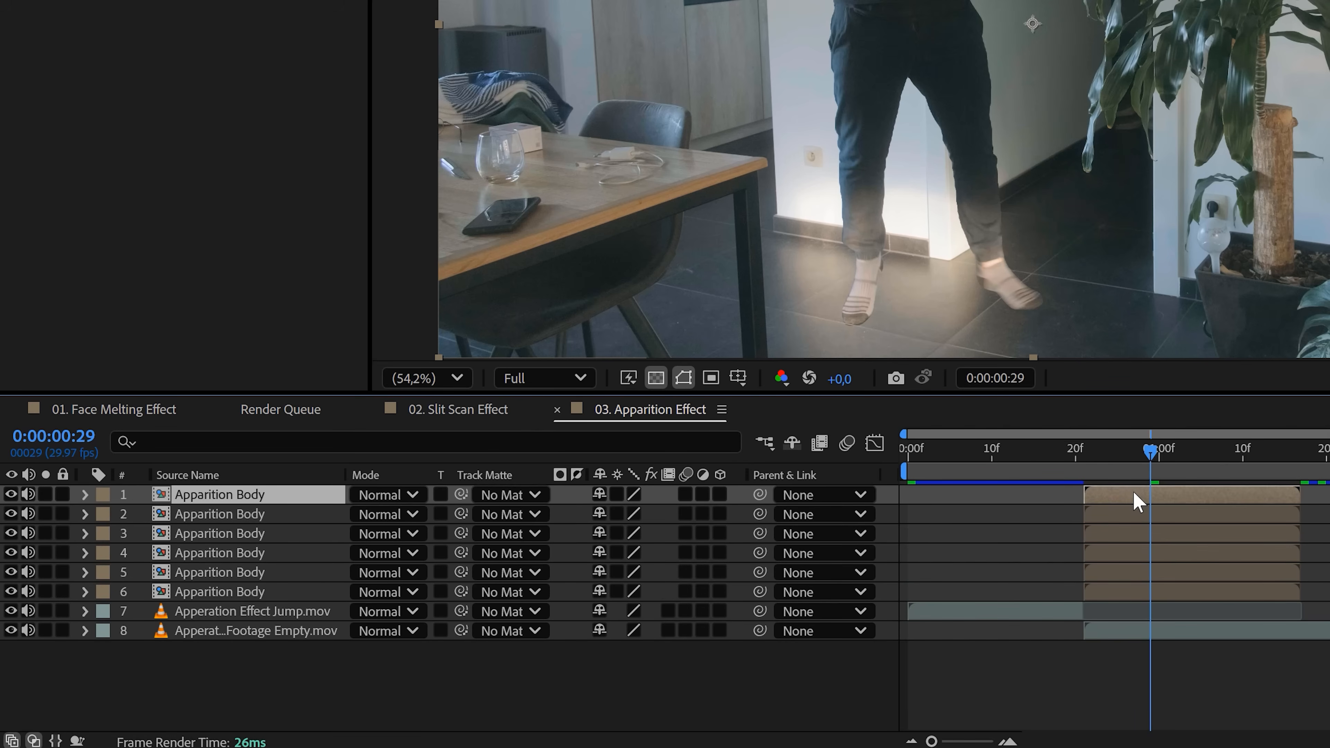
{"action": "type", "text": "Left Arm"}
{"action": "left_click", "coordinate": [249, 592]}
{"action": "type", "text": "Right Leg"}
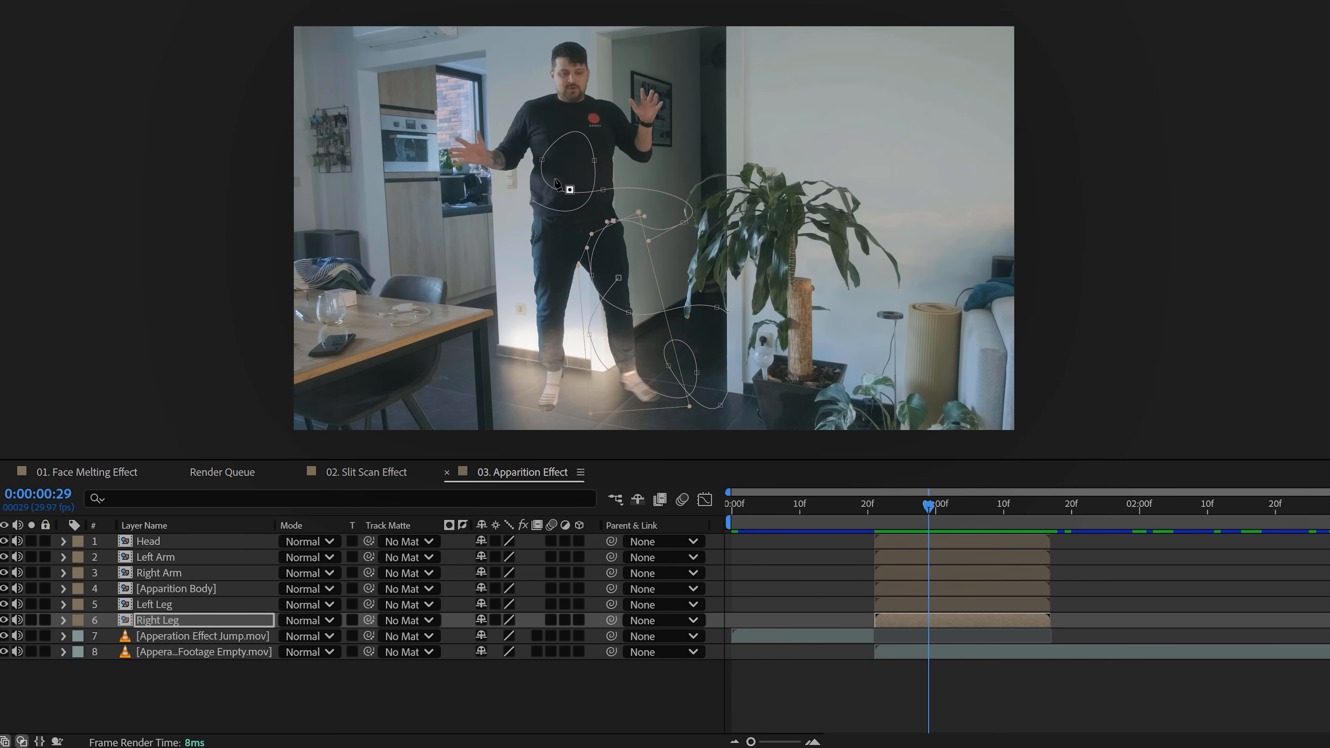
Drive Right Leg's Position from its swirl Mask Path and set Auto-Orient to Orient Along Path.
{"action": "left_click", "coordinate": [63, 619]}
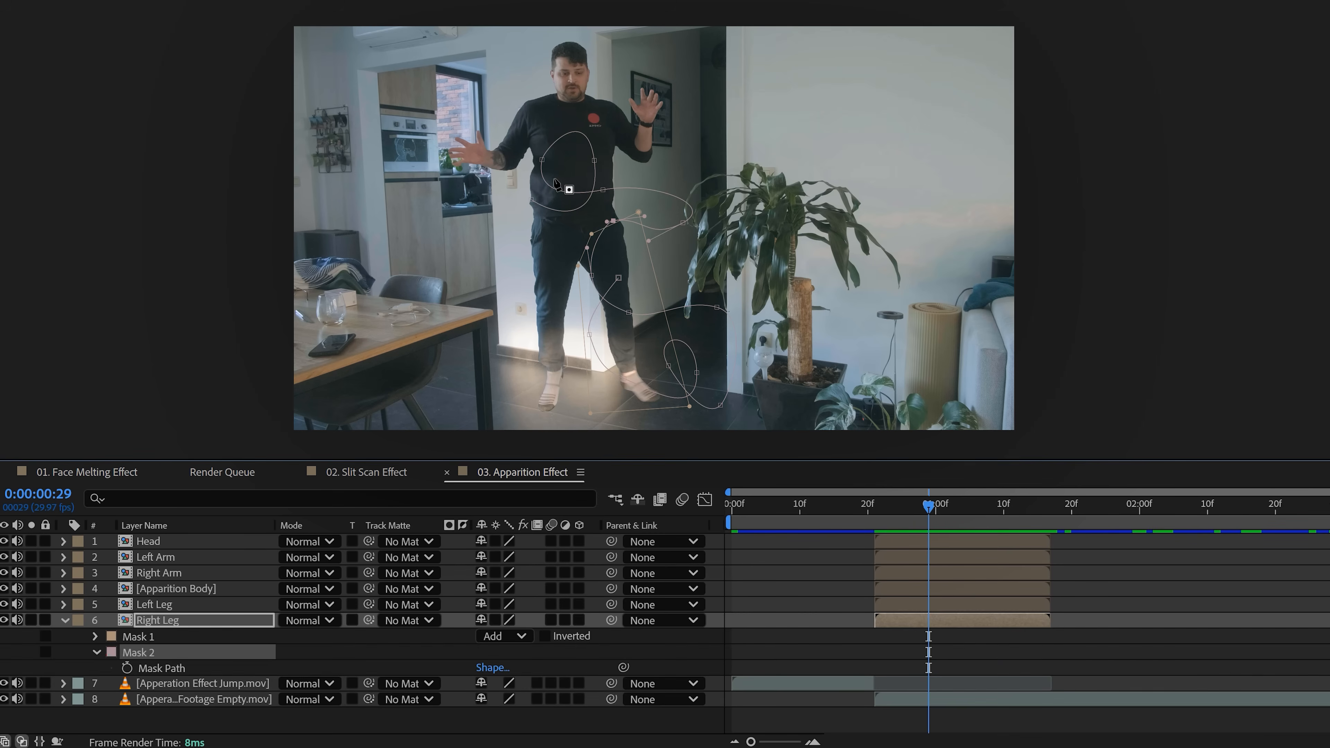
{"action": "left_click", "coordinate": [161, 668]}
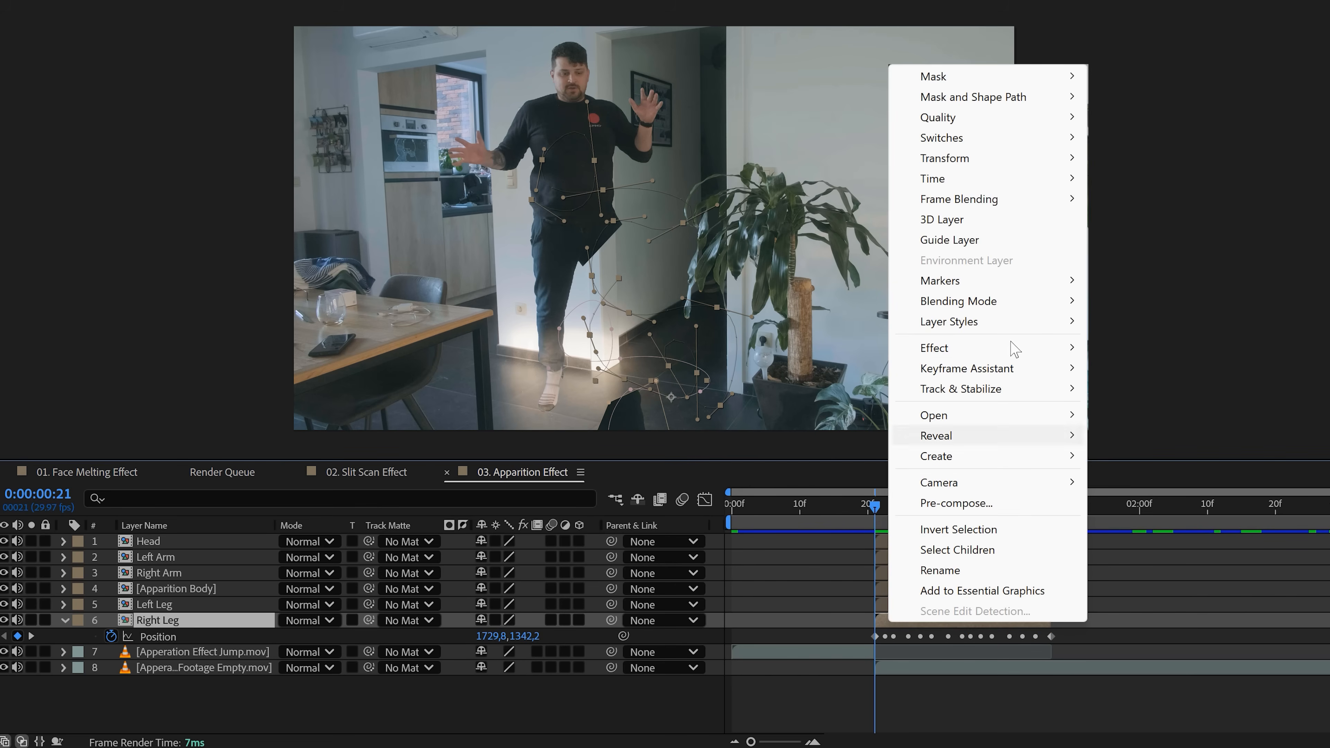
{"action": "left_click", "coordinate": [944, 158]}
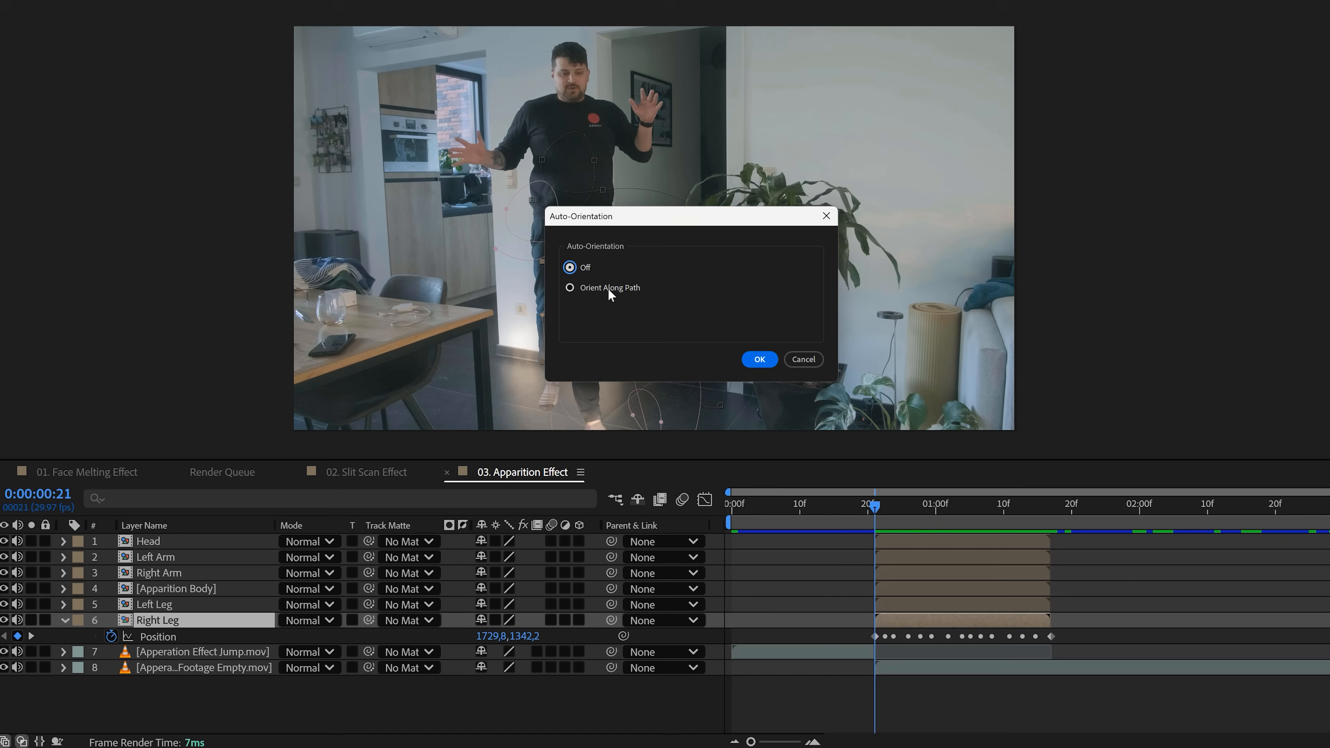
{"action": "left_click", "coordinate": [570, 287]}
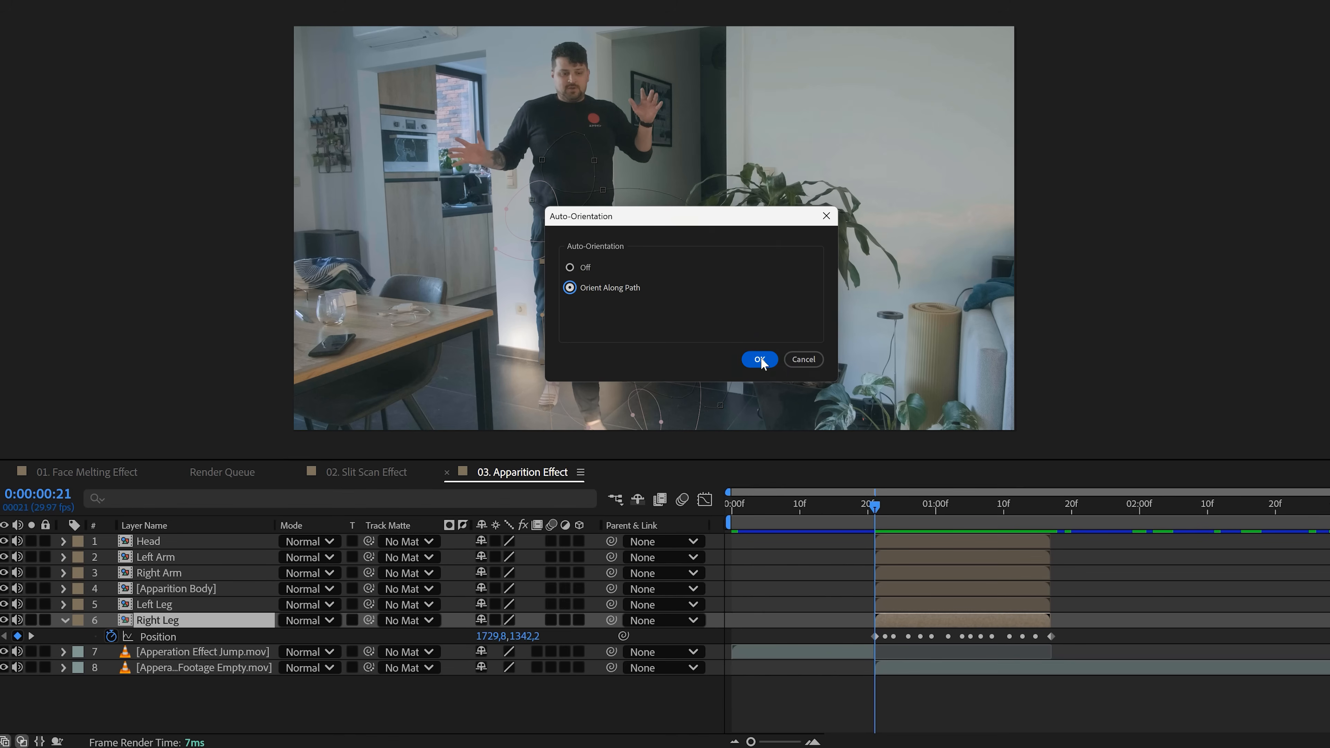
{"action": "left_click", "coordinate": [757, 358]}
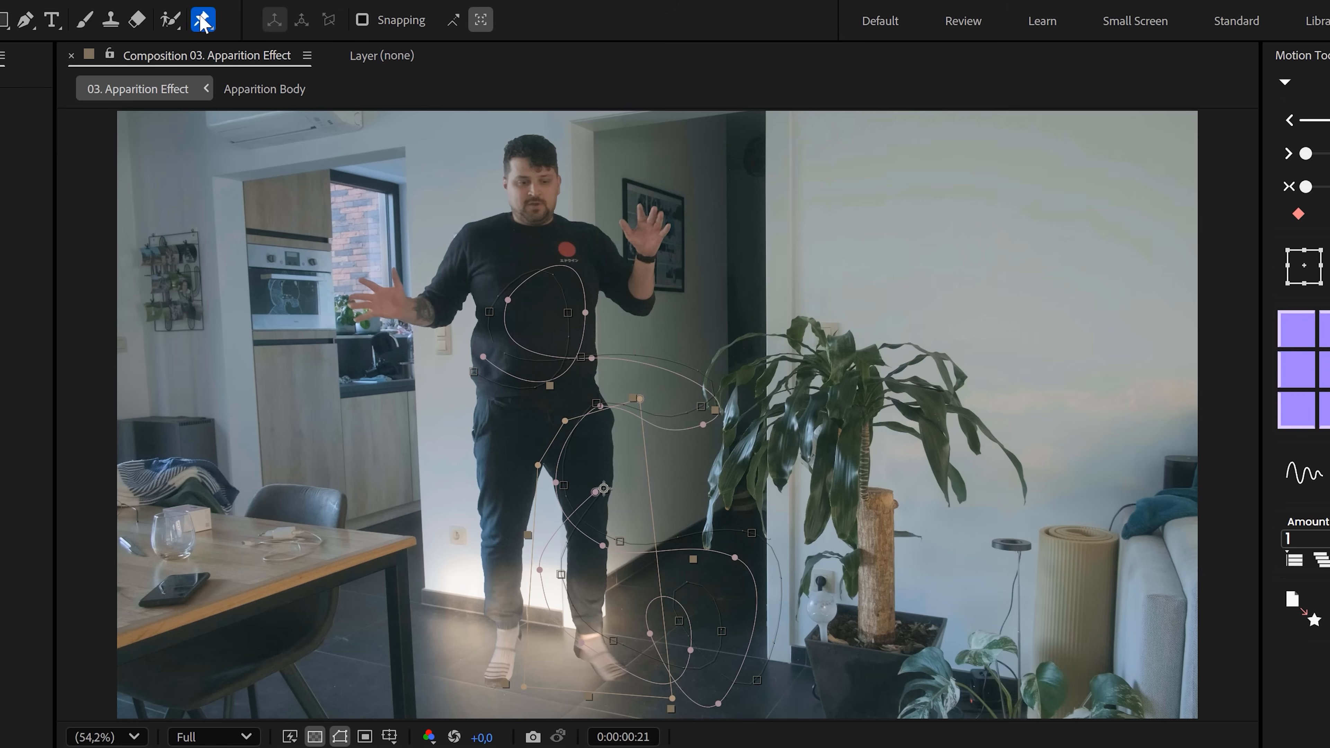
Place Puppet Position Pins on the right leg for deformation.
{"action": "left_click", "coordinate": [202, 19]}
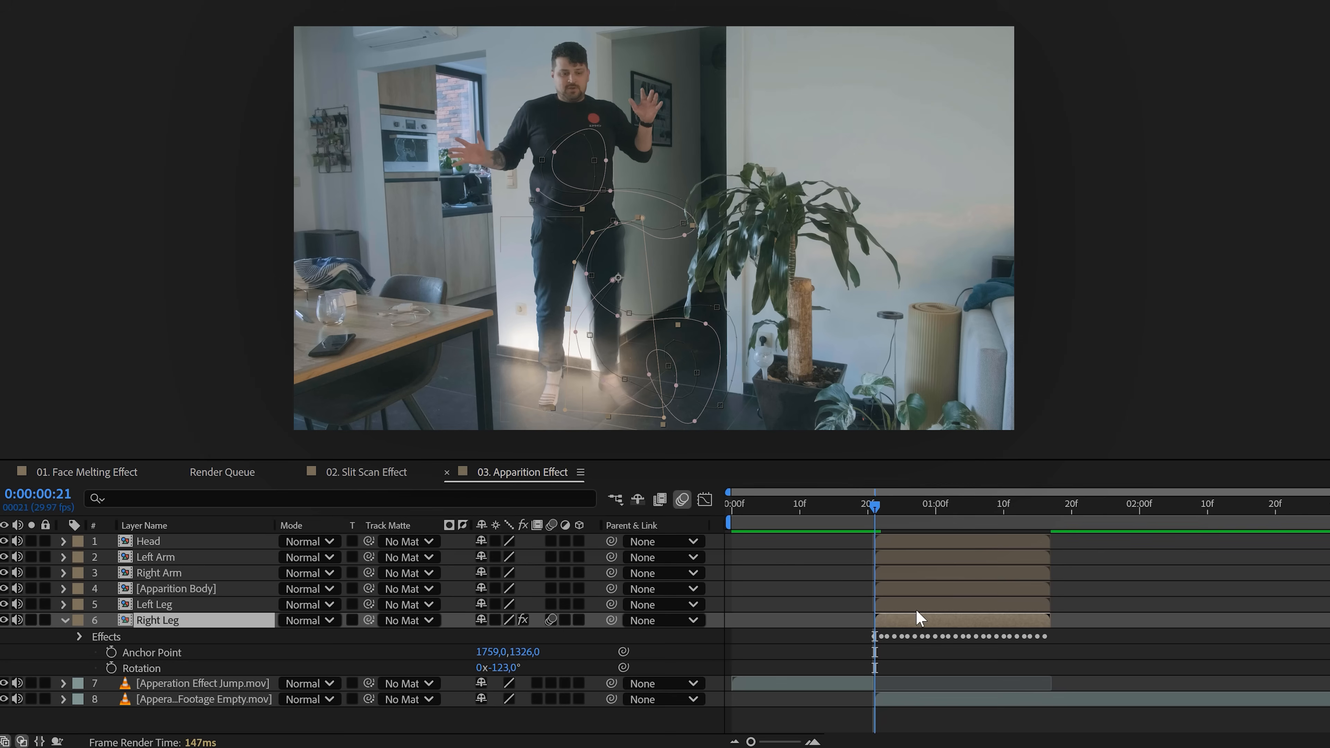
{"action": "mouse_move", "coordinate": [922, 626]}
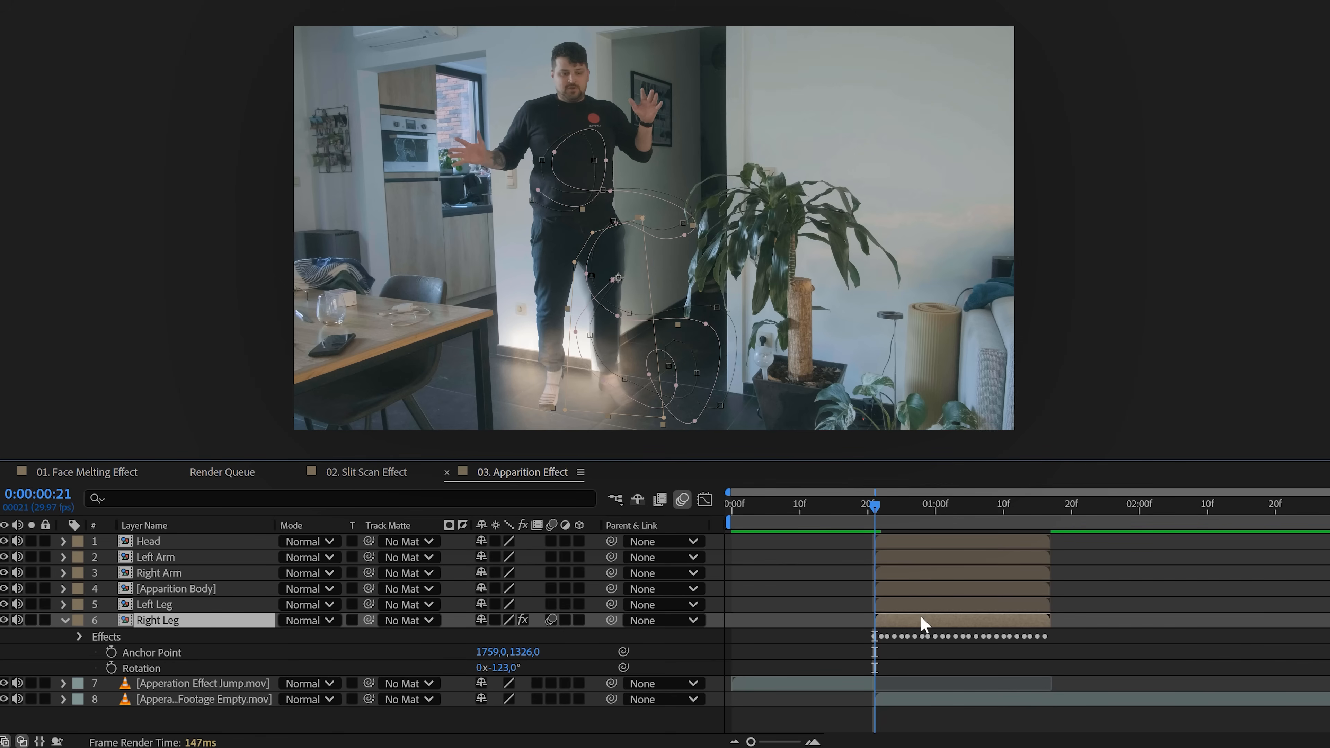